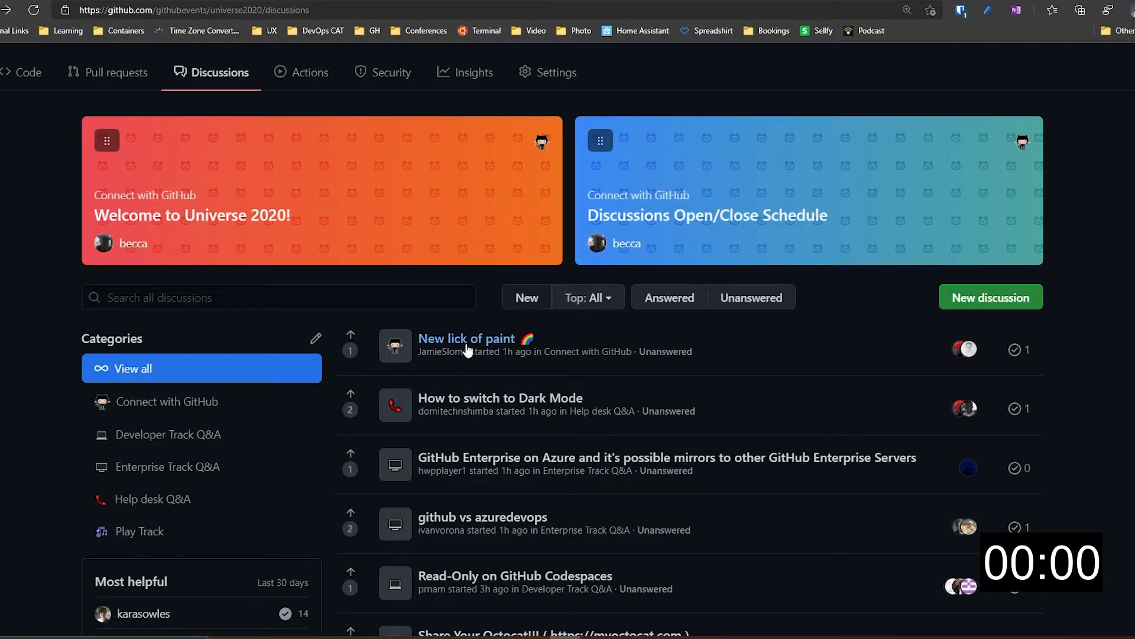
- In 'New lick of paint', upvote Arhell's comment and answer favouring Actions Manual Approvals
left_click(467, 339)
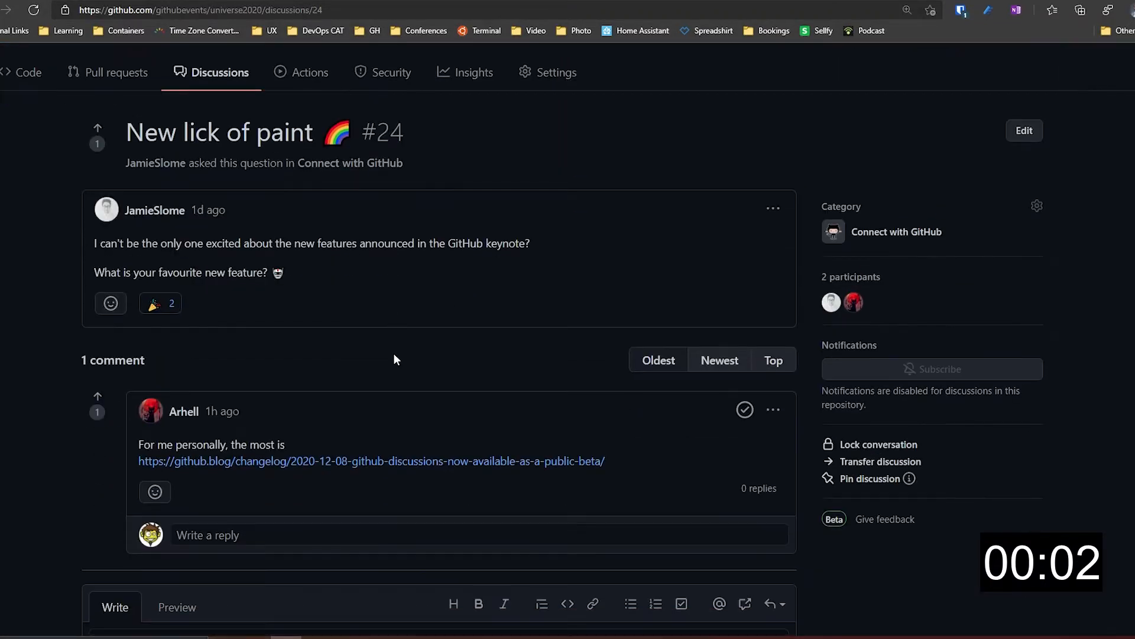
left_click(97, 397)
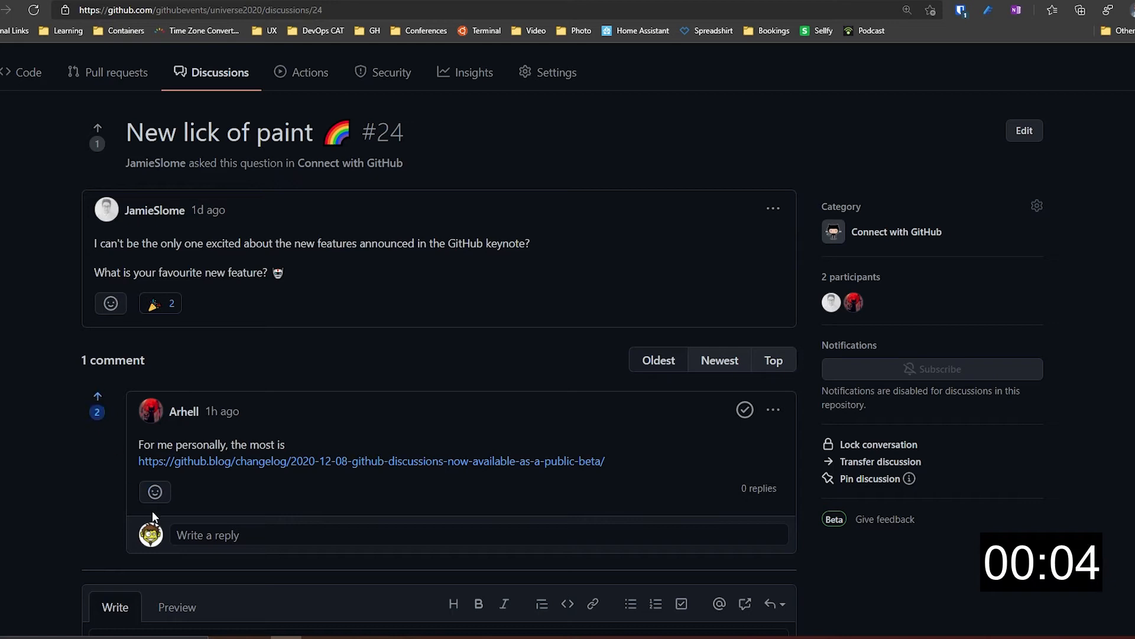
scroll("down", 3)
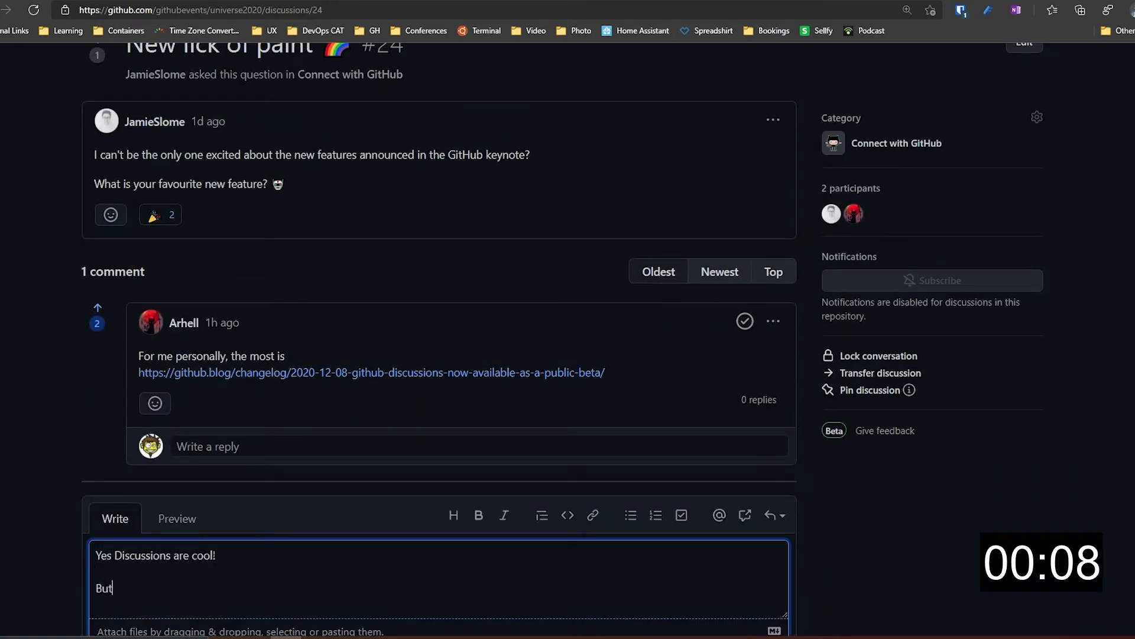
type("my favorite one is Actions Ma")
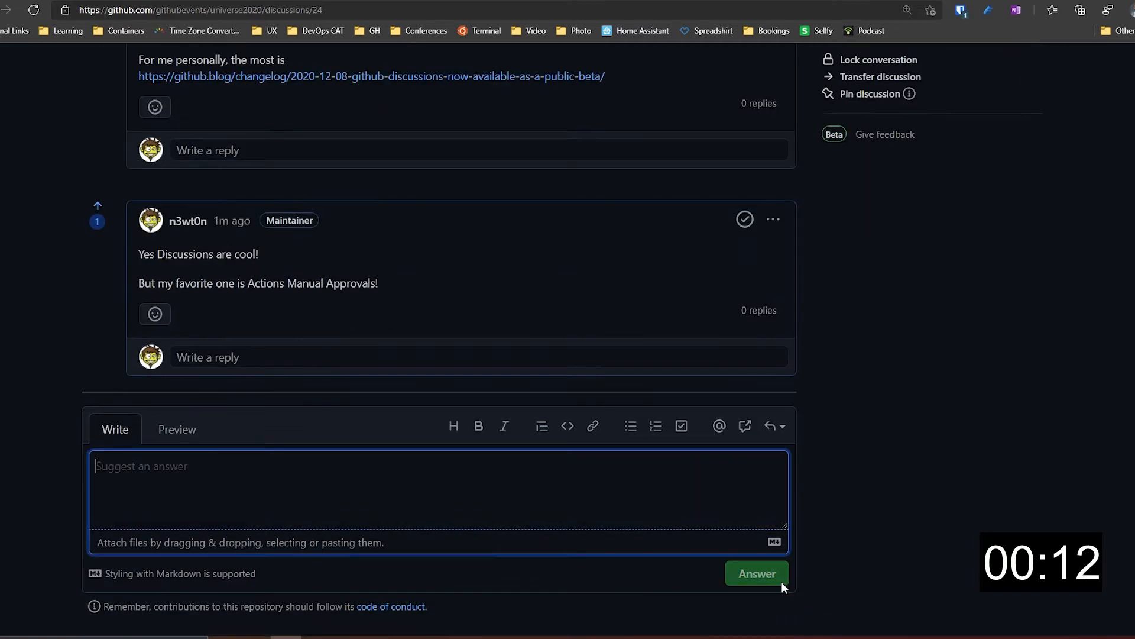
scroll("up", 3)
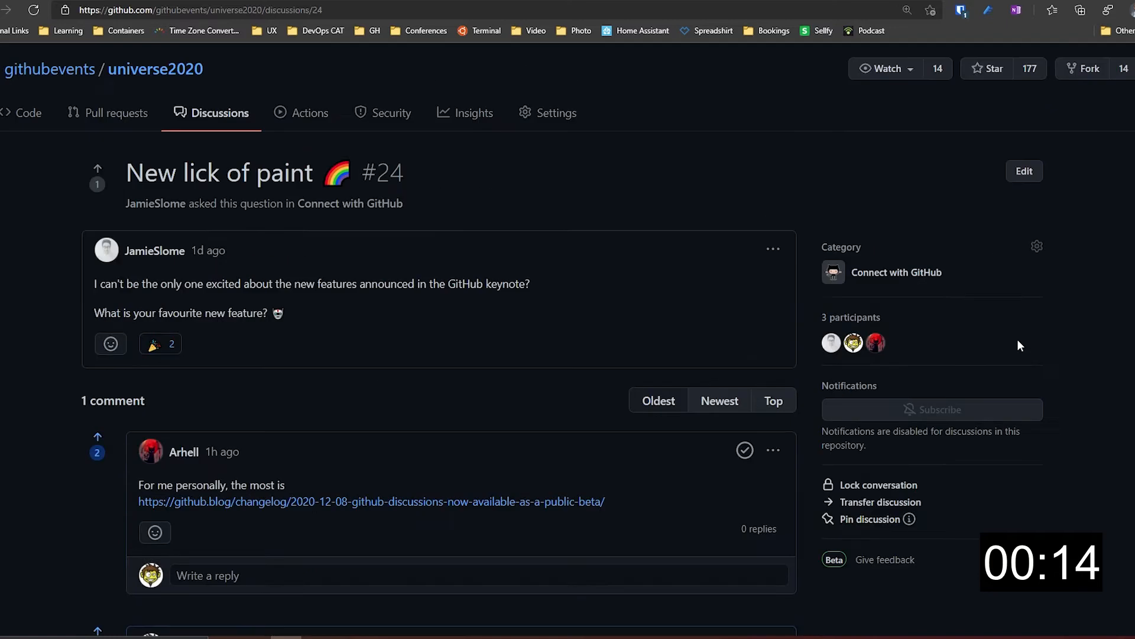
- Return to the repository's discussions list
left_click(220, 113)
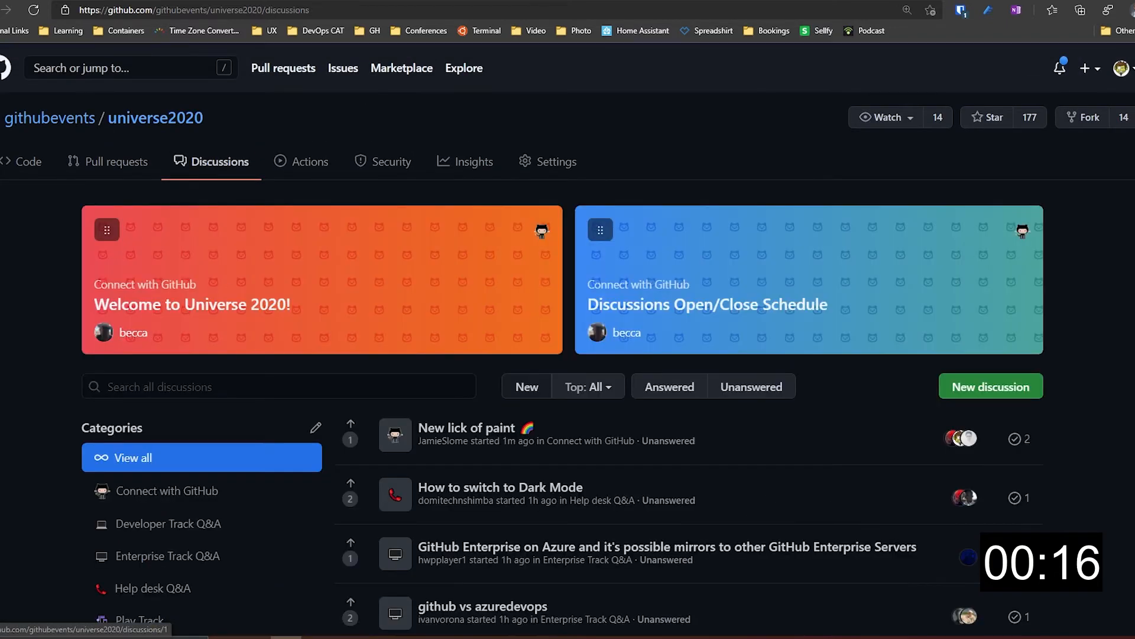
scroll("down", 3)
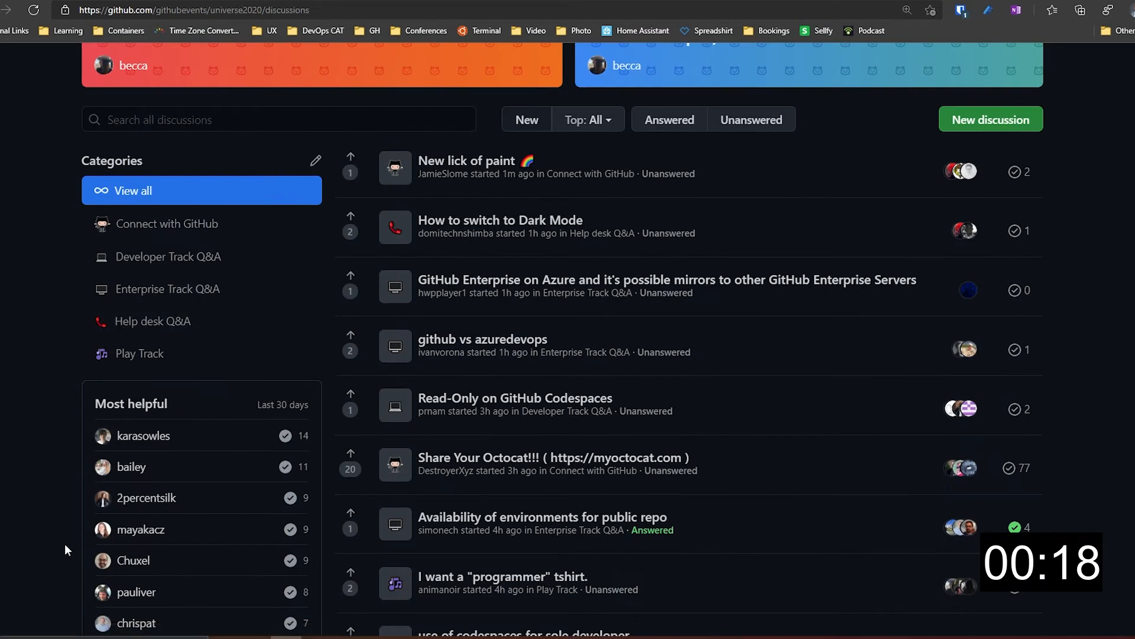
scroll("up", 3)
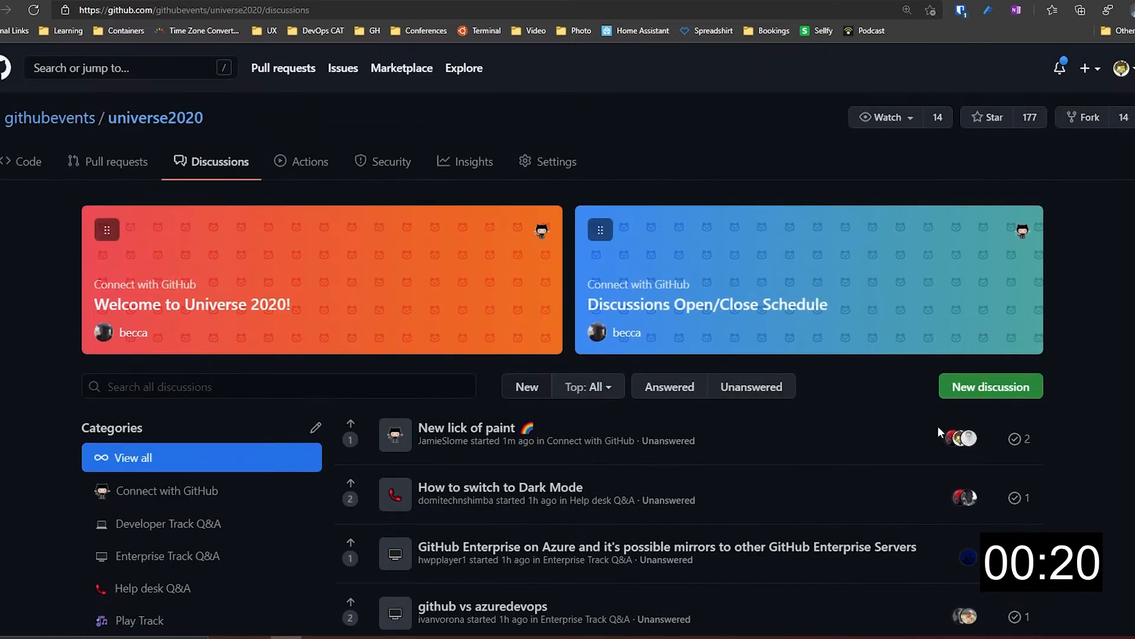
- Open the n3wt0n/AzureWebAppSSLManager repository's Code page and zoom the browser out
left_click(990, 386)
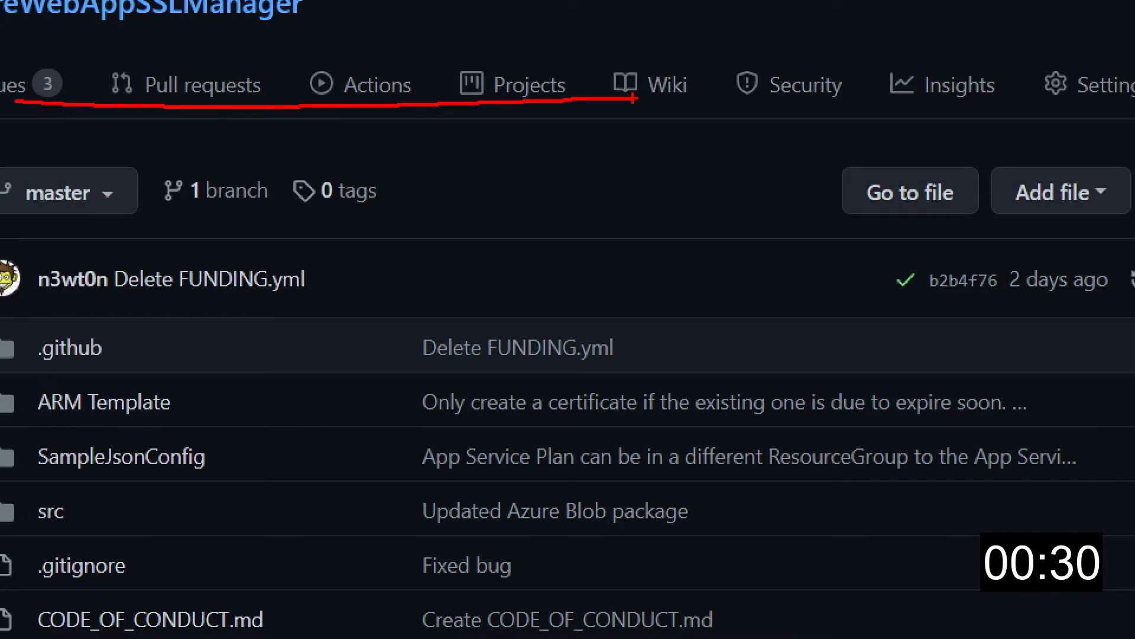
key("ctrl+minus")
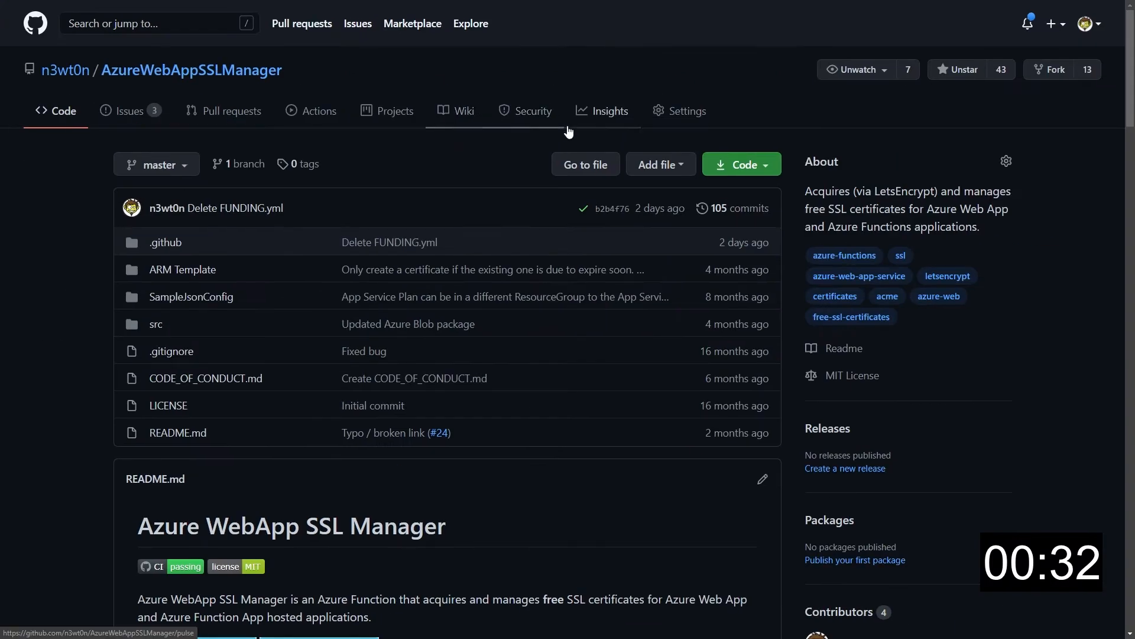
- Tick Discussions under Features in the AzureWebAppSSLManager repository settings
left_click(686, 110)
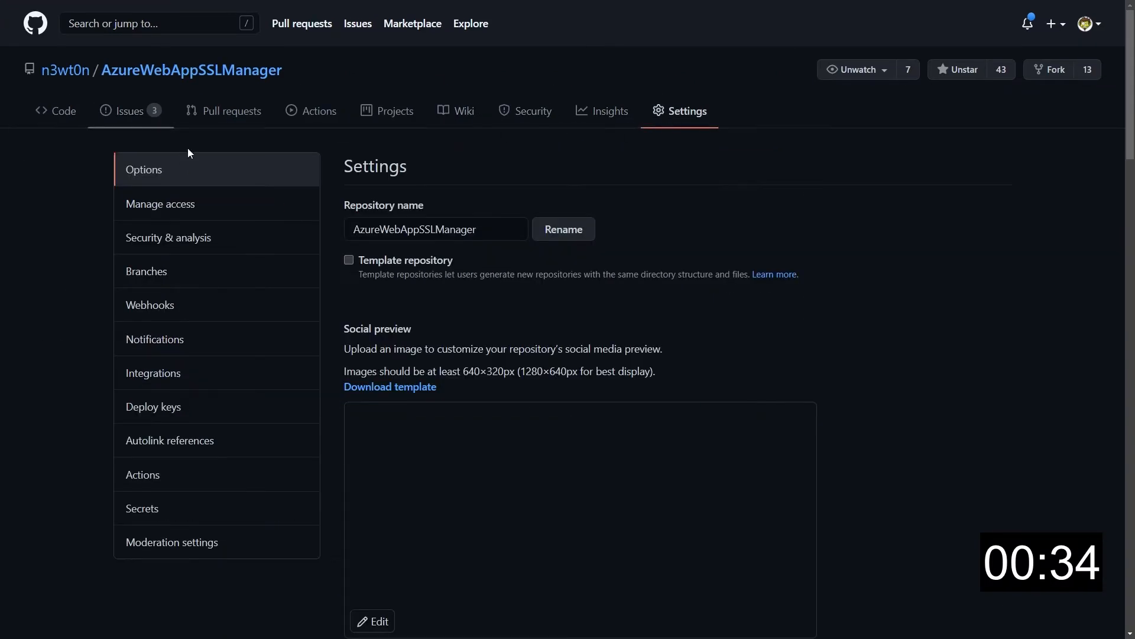
scroll("down", 3)
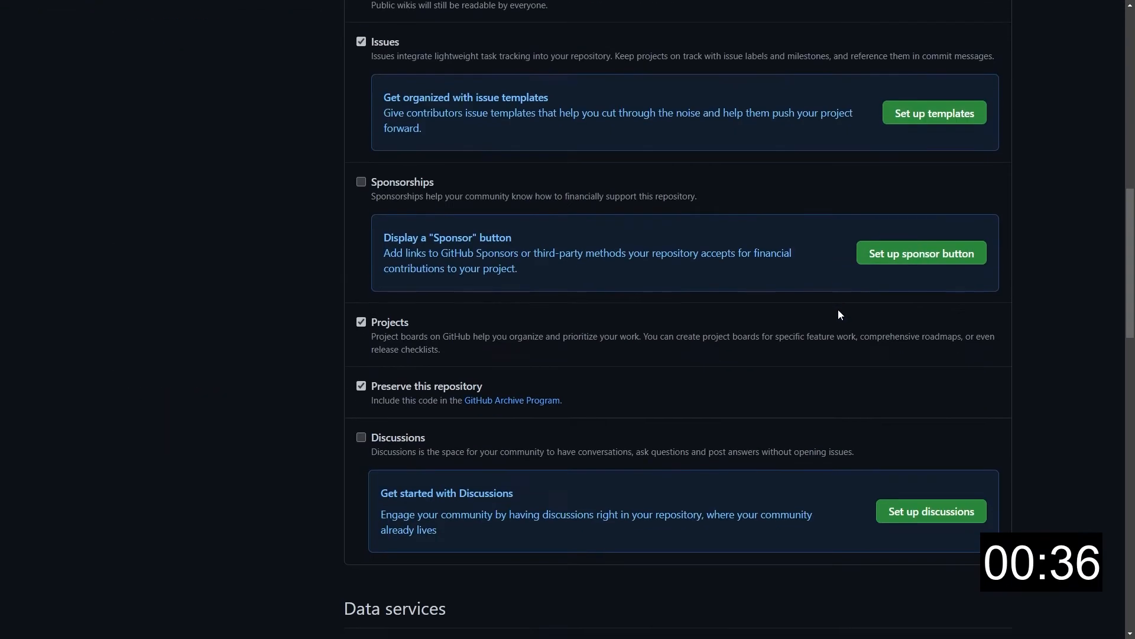
scroll("down", 3)
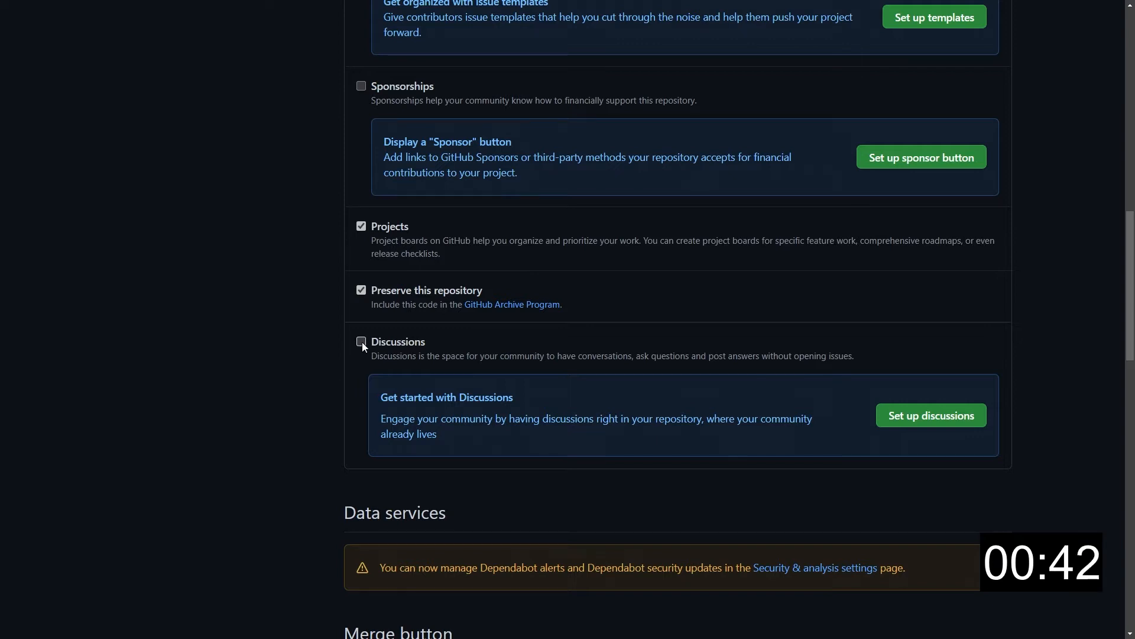
left_click(362, 342)
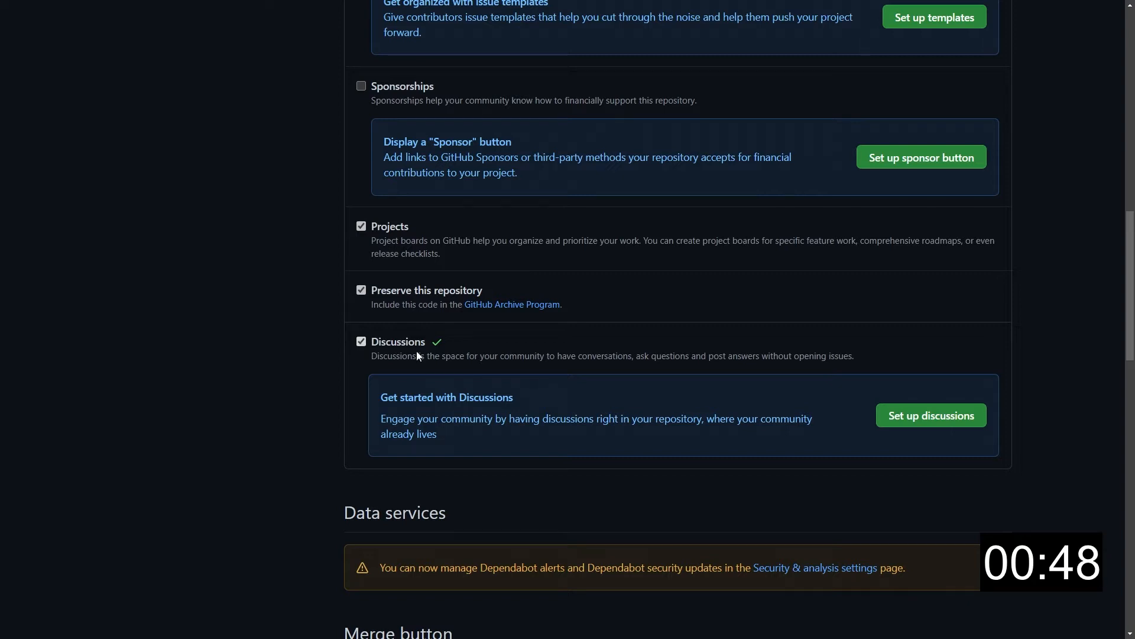
mouse_move(930, 415)
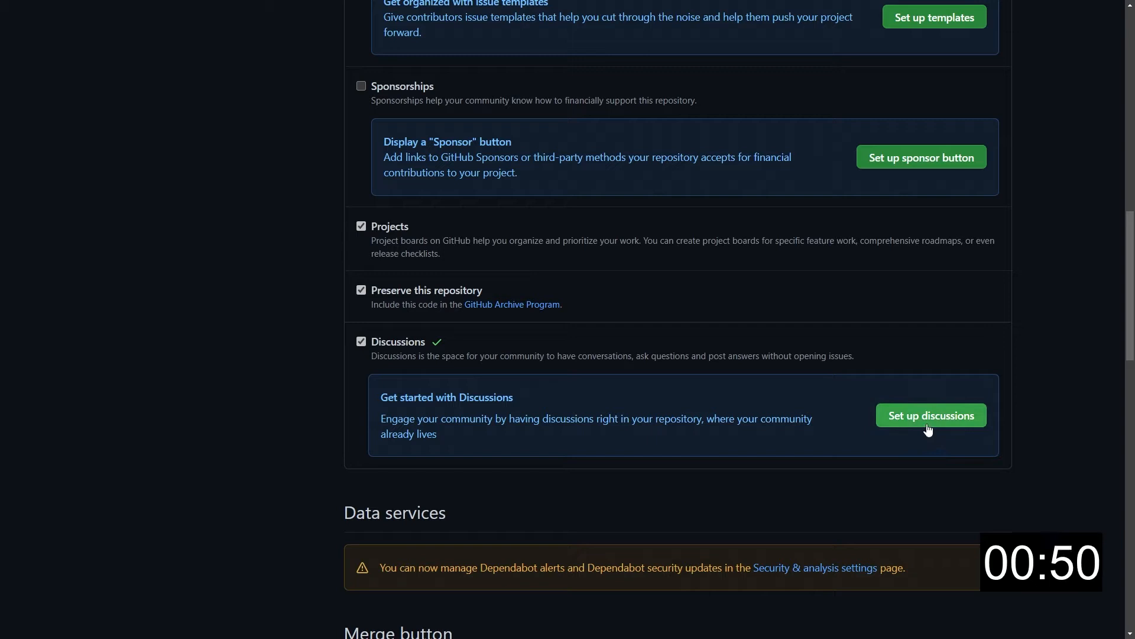
- Set up discussions and post the generated 'Welcome to AzureWebAppSSLManager Discussions!' thread
left_click(930, 415)
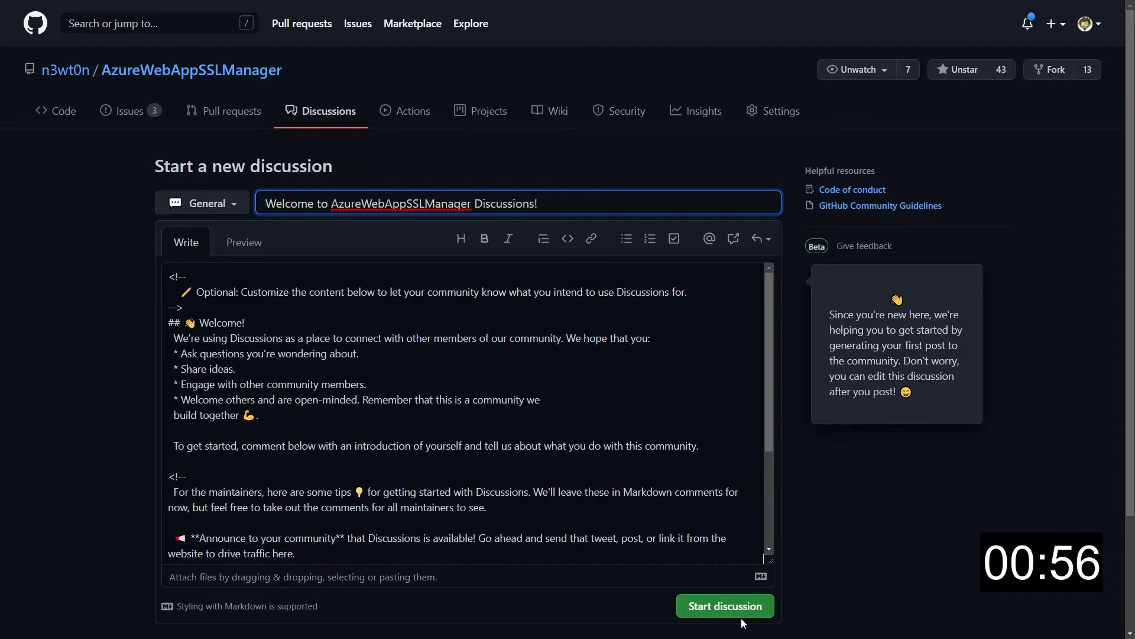
left_click(724, 605)
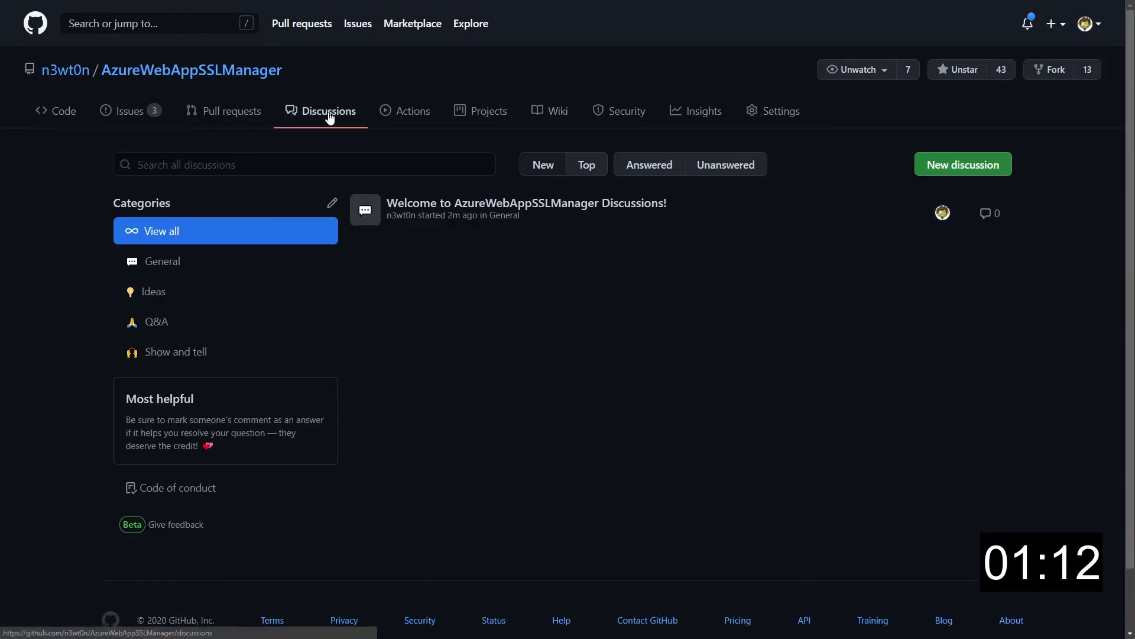
mouse_move(98, 254)
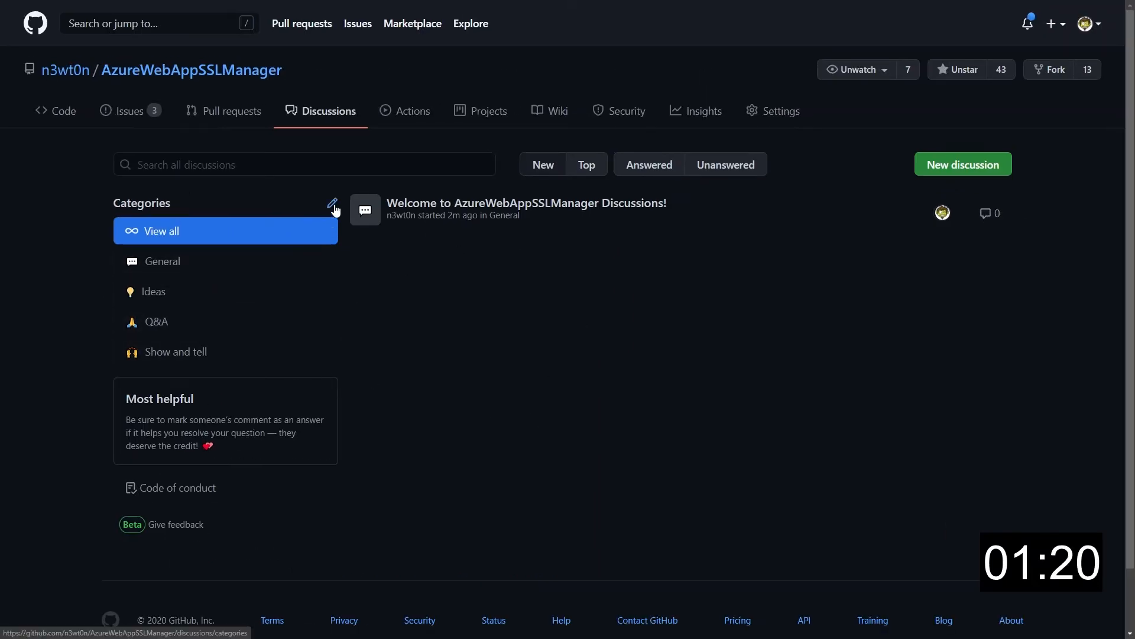
- Delete the Show and tell category, moving its discussions to General
left_click(332, 205)
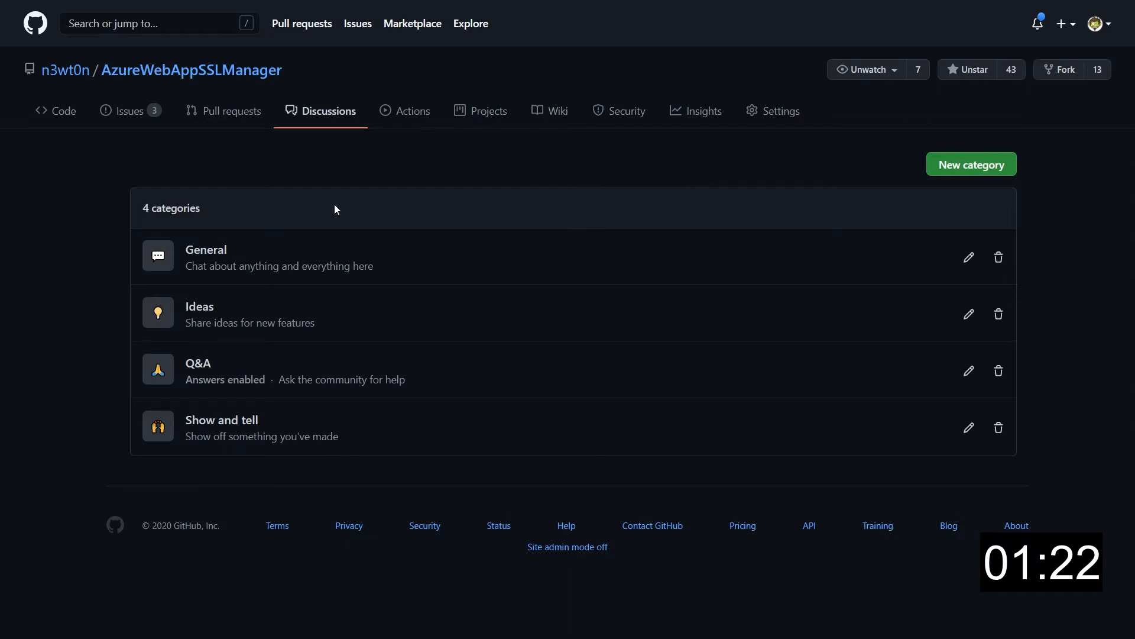
mouse_move(305, 495)
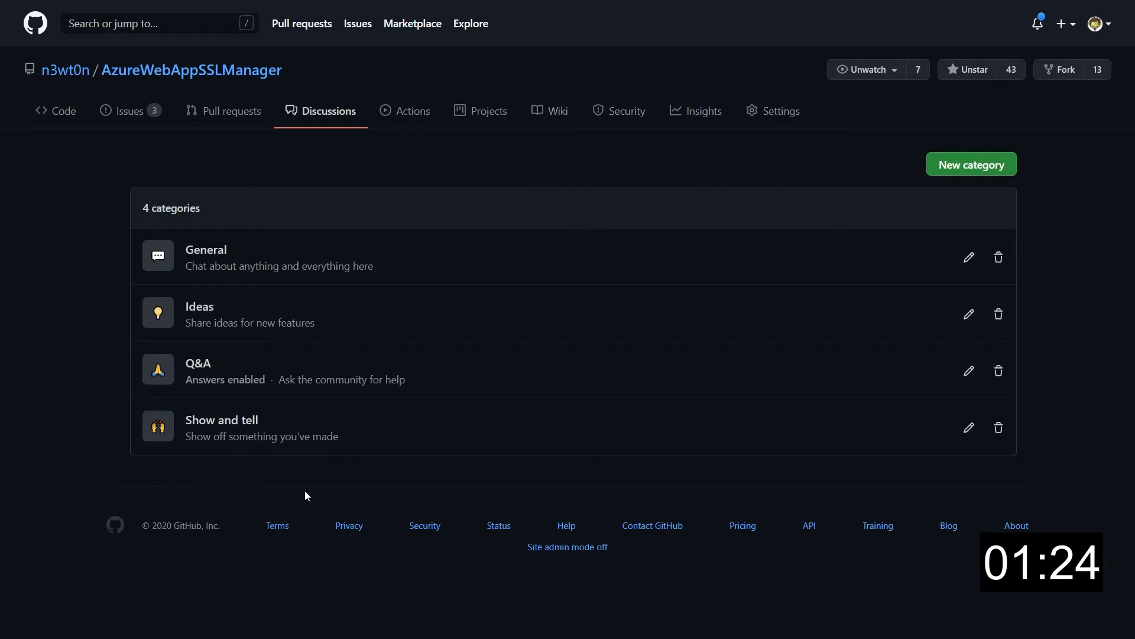
mouse_move(329, 464)
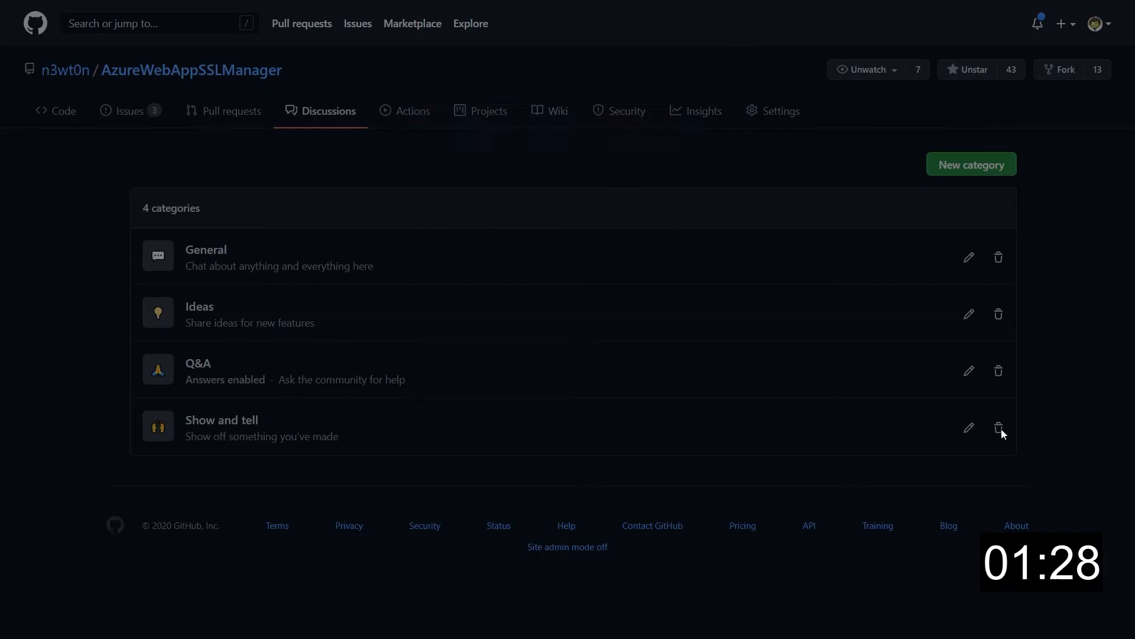
left_click(998, 427)
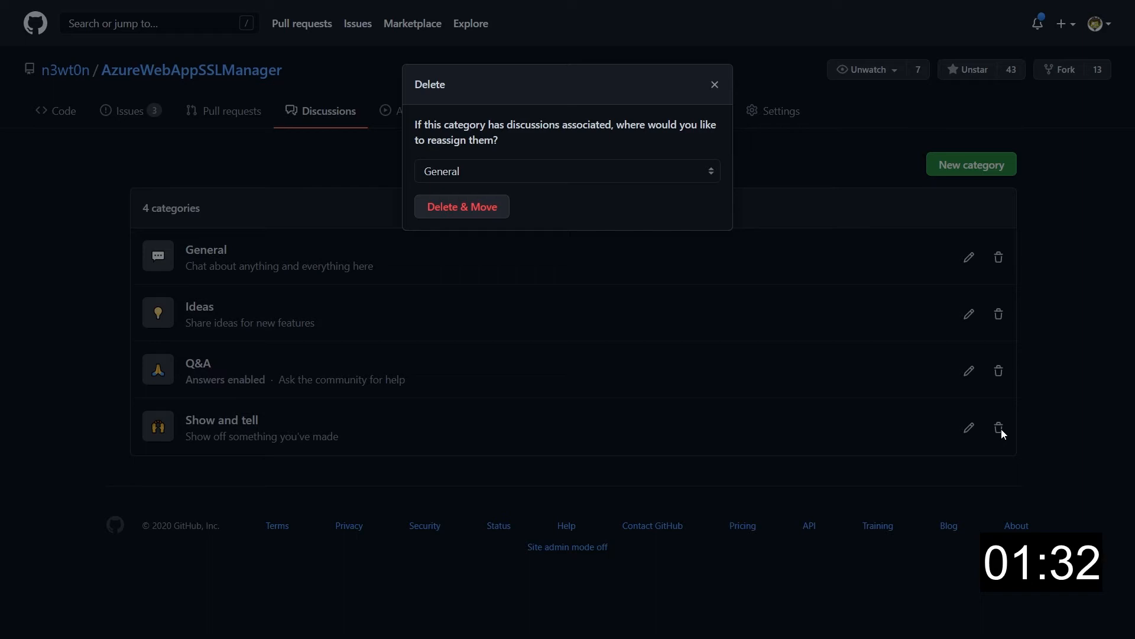
mouse_move(665, 197)
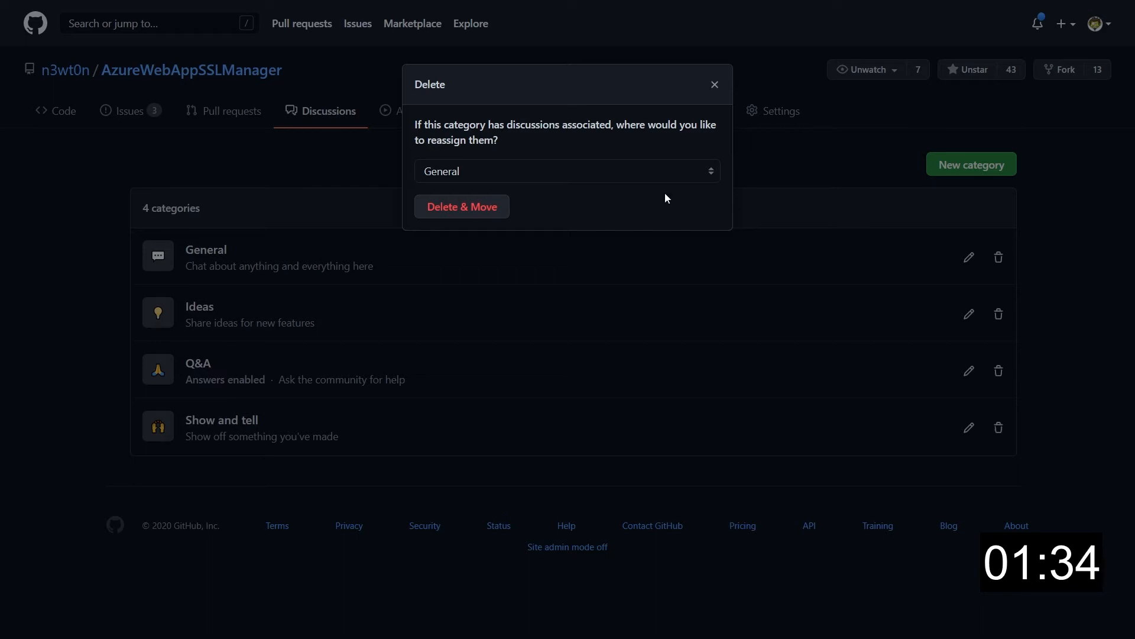
left_click(461, 207)
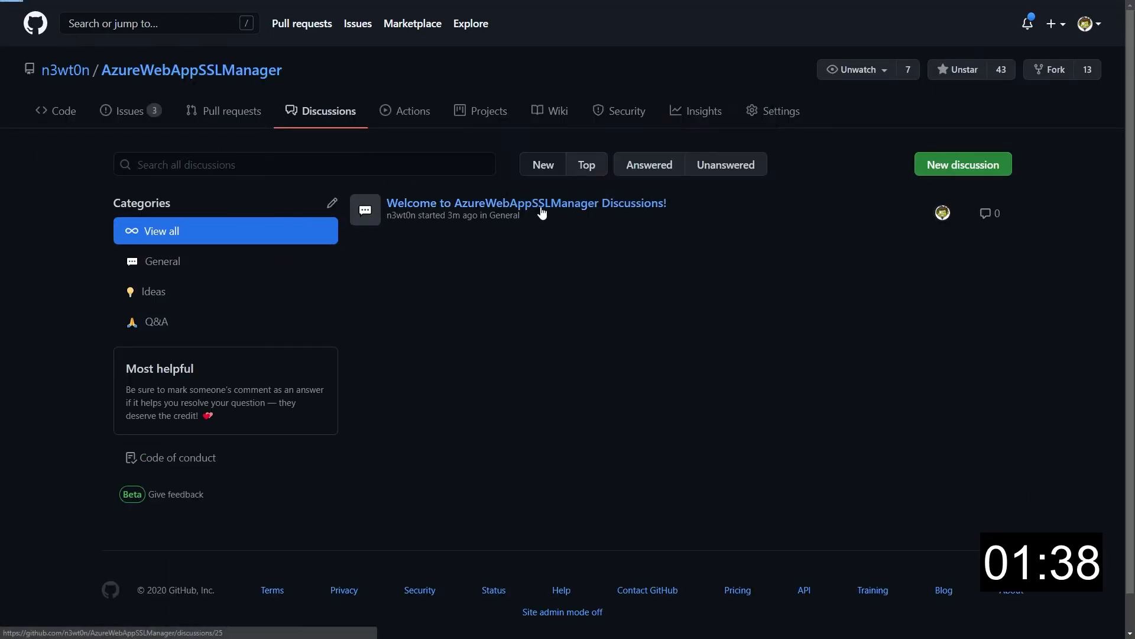
- Open 'Welcome to AzureWebAppSSLManager Discussions!' from the discussions list
left_click(525, 203)
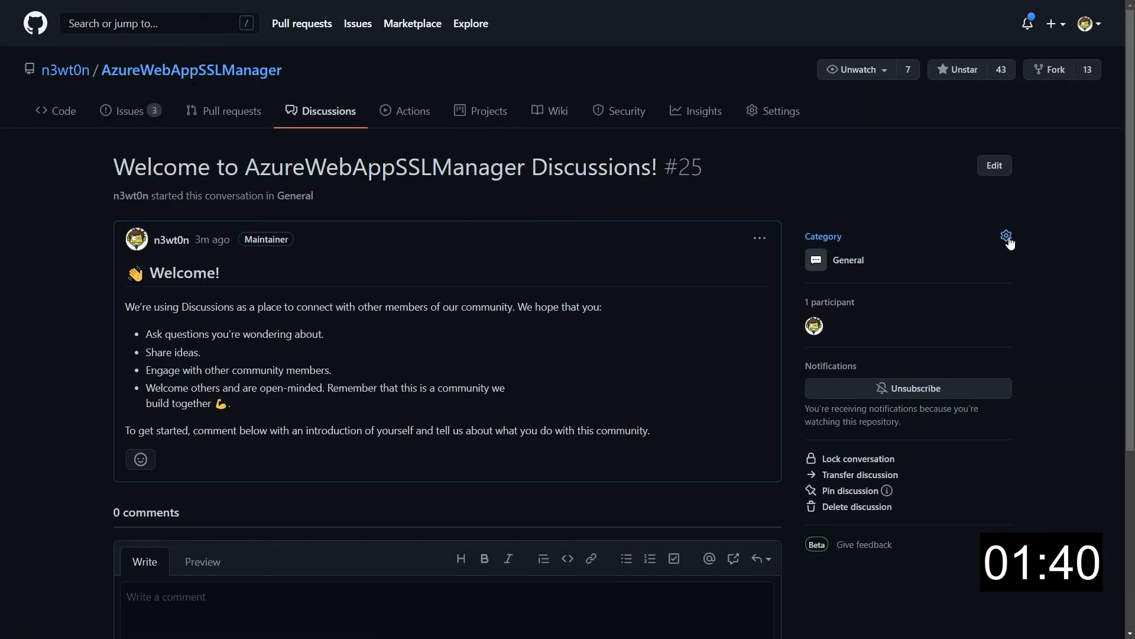
left_click(1005, 236)
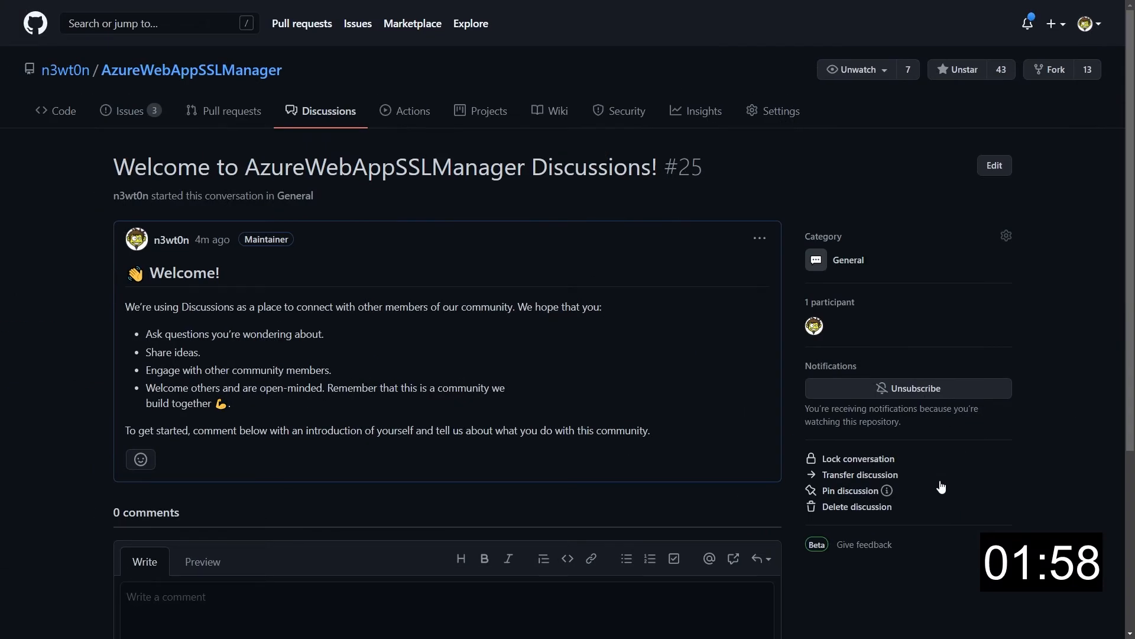
- Pin the welcome discussion using an orange-red background and Octocat pattern
left_click(849, 490)
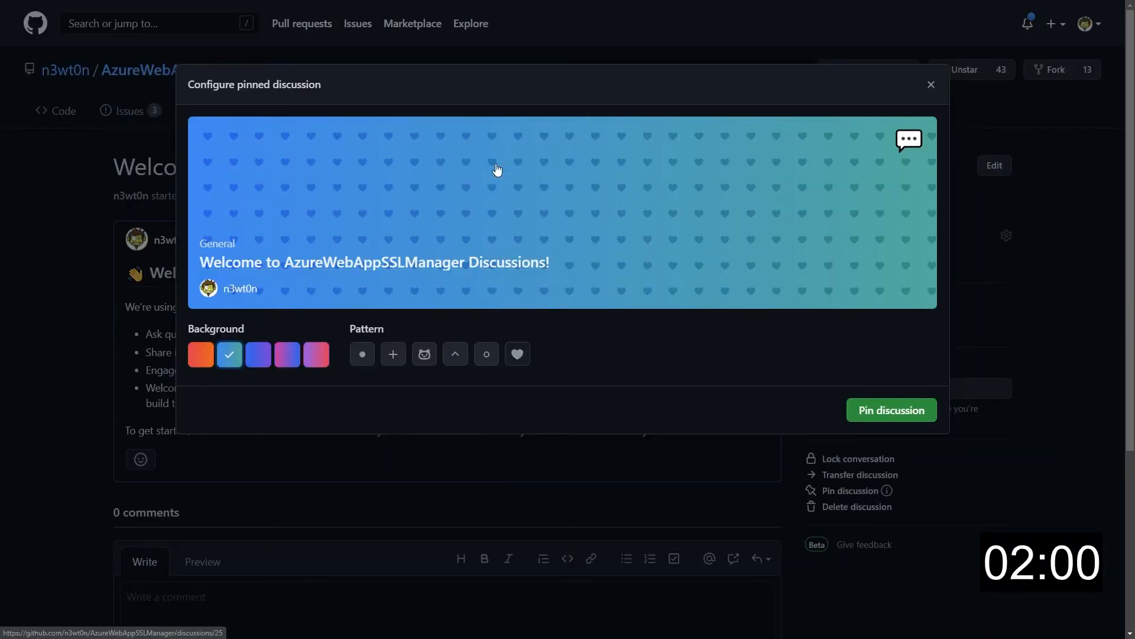
mouse_move(424, 390)
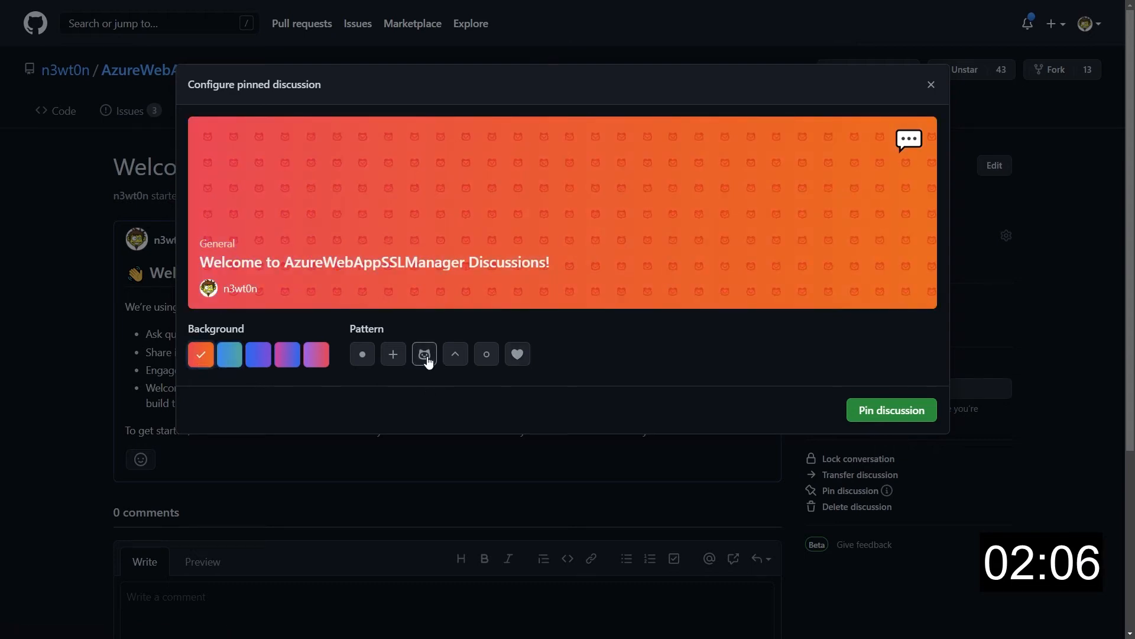
left_click(891, 409)
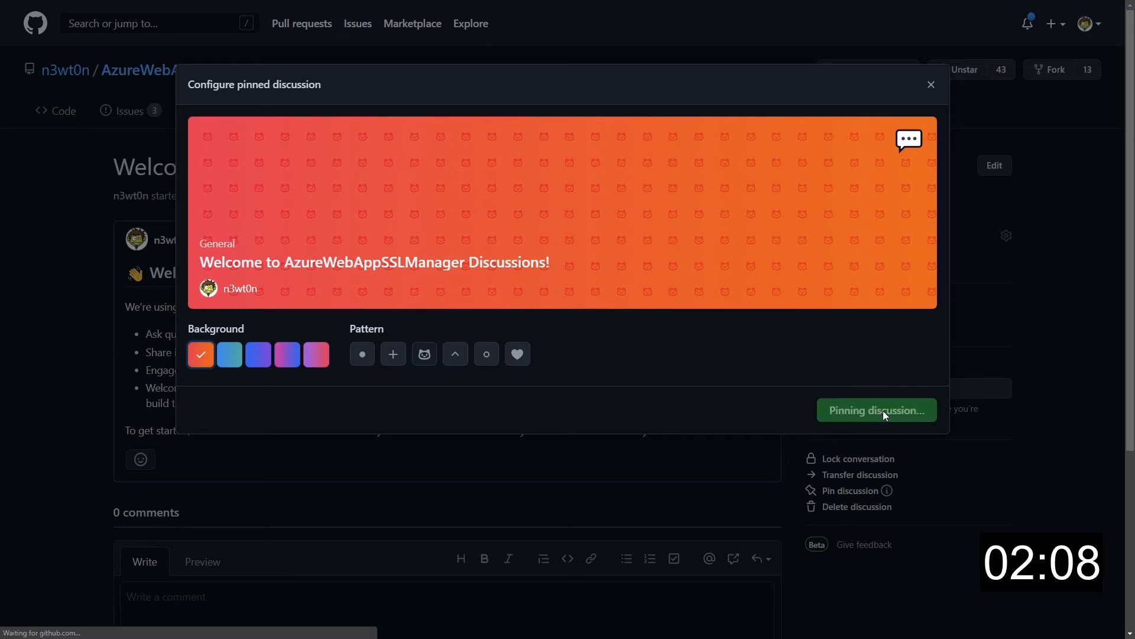
- Open the Second discussion and pin it with a blue-purple look
left_click(875, 410)
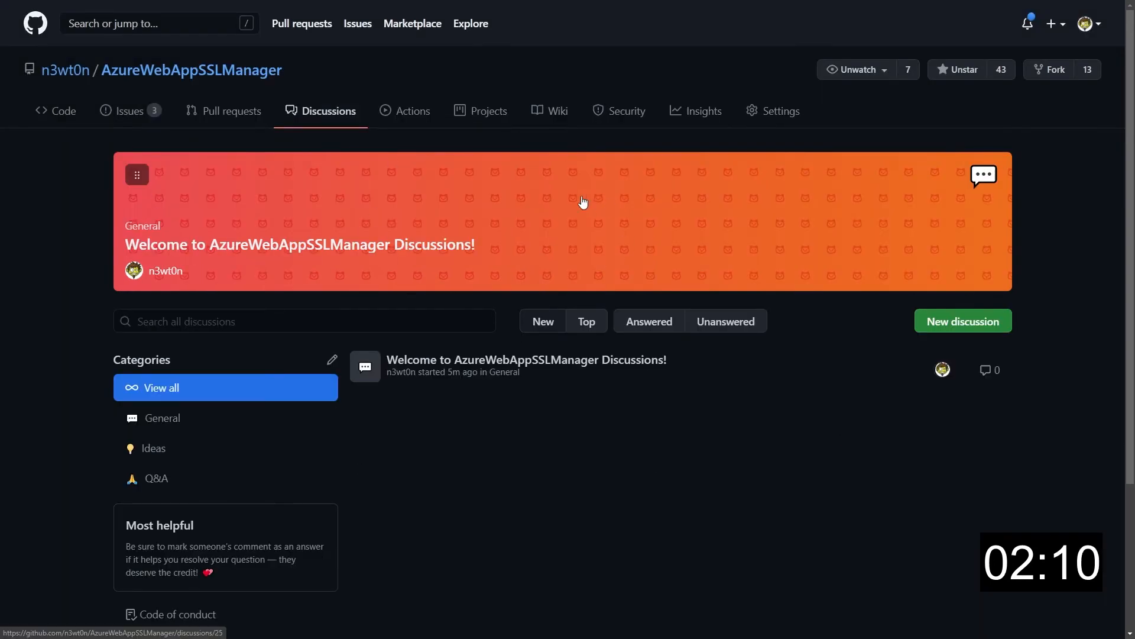
left_click(963, 320)
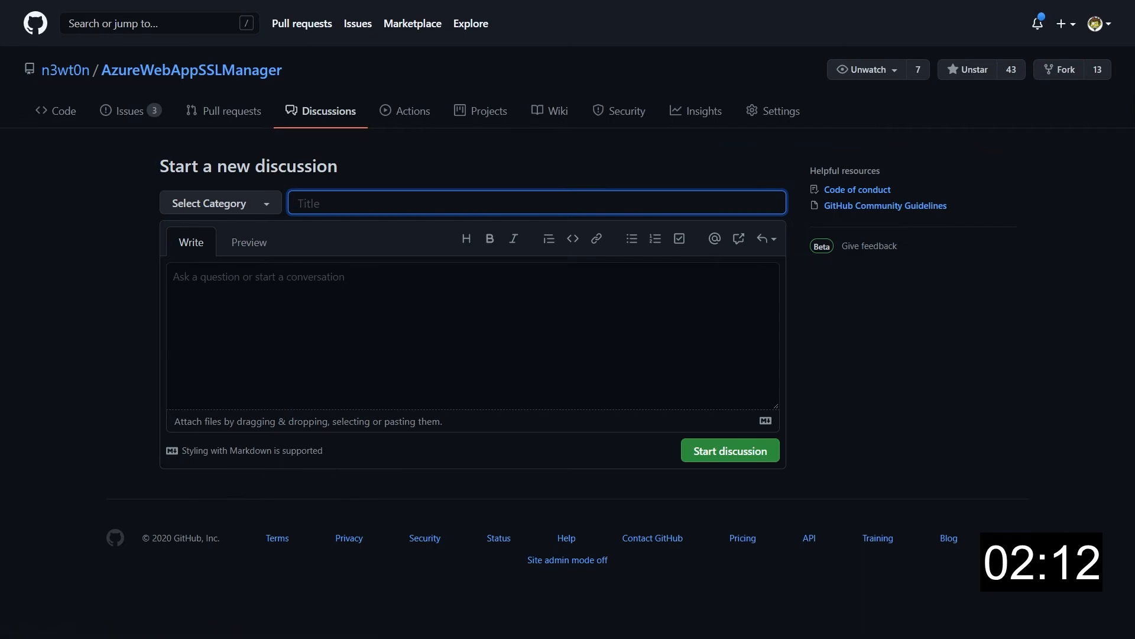
left_click(855, 490)
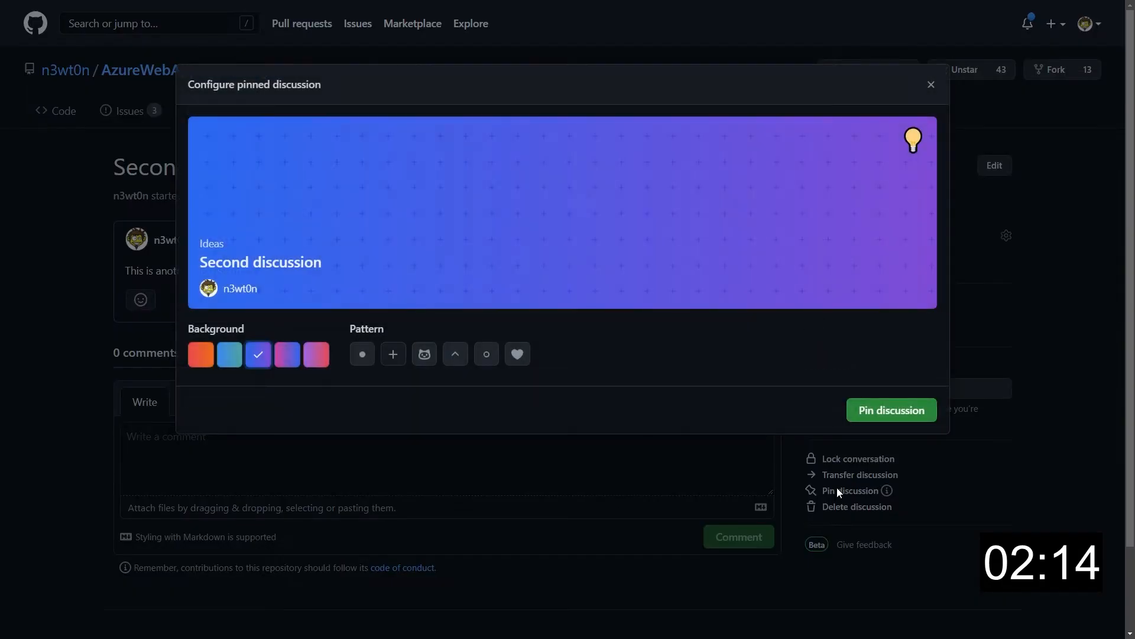
left_click(891, 410)
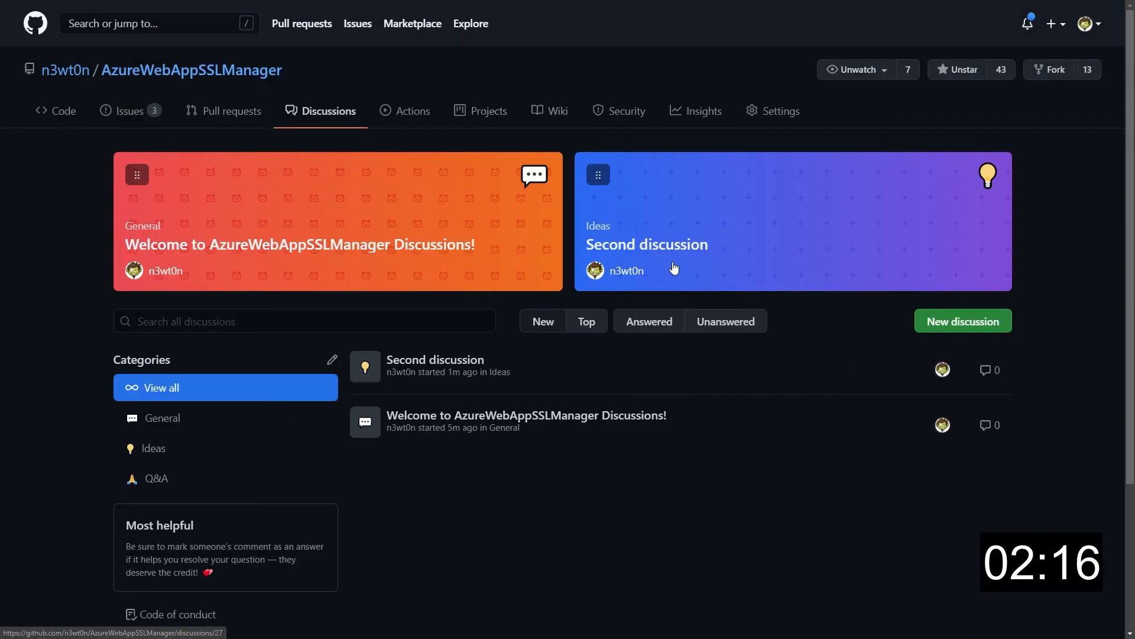
mouse_move(645, 230)
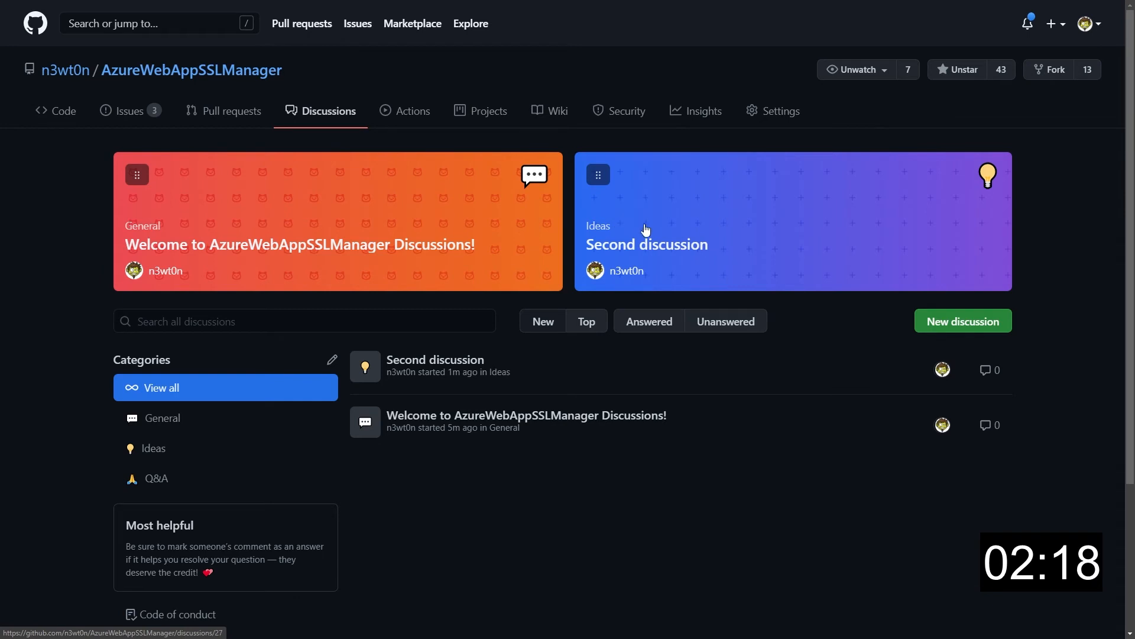
mouse_move(659, 219)
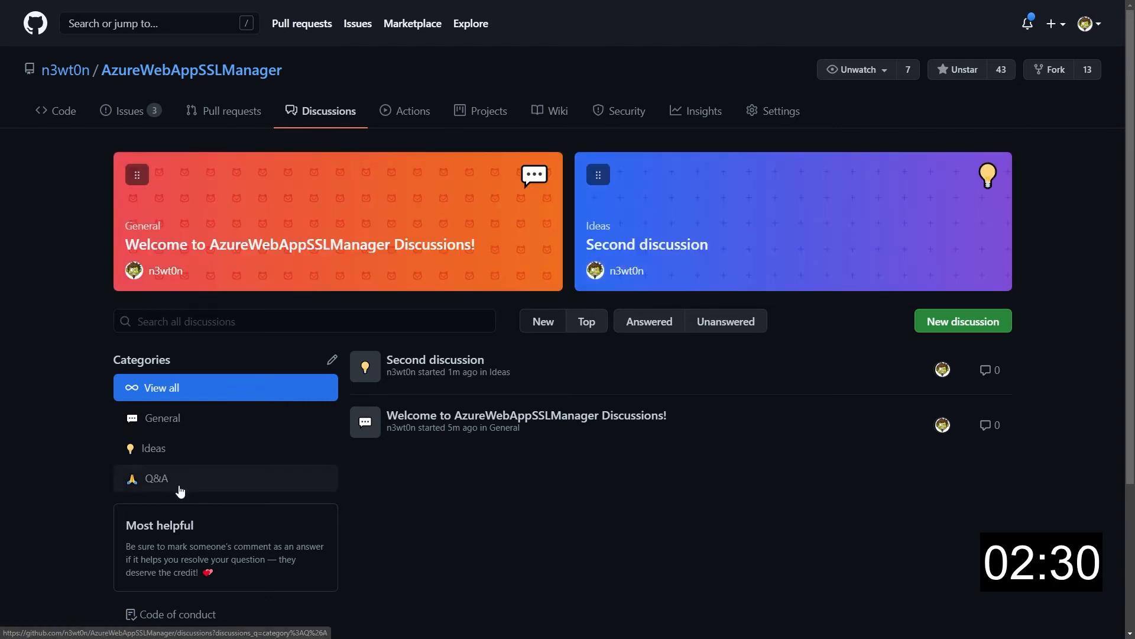
mouse_move(179, 448)
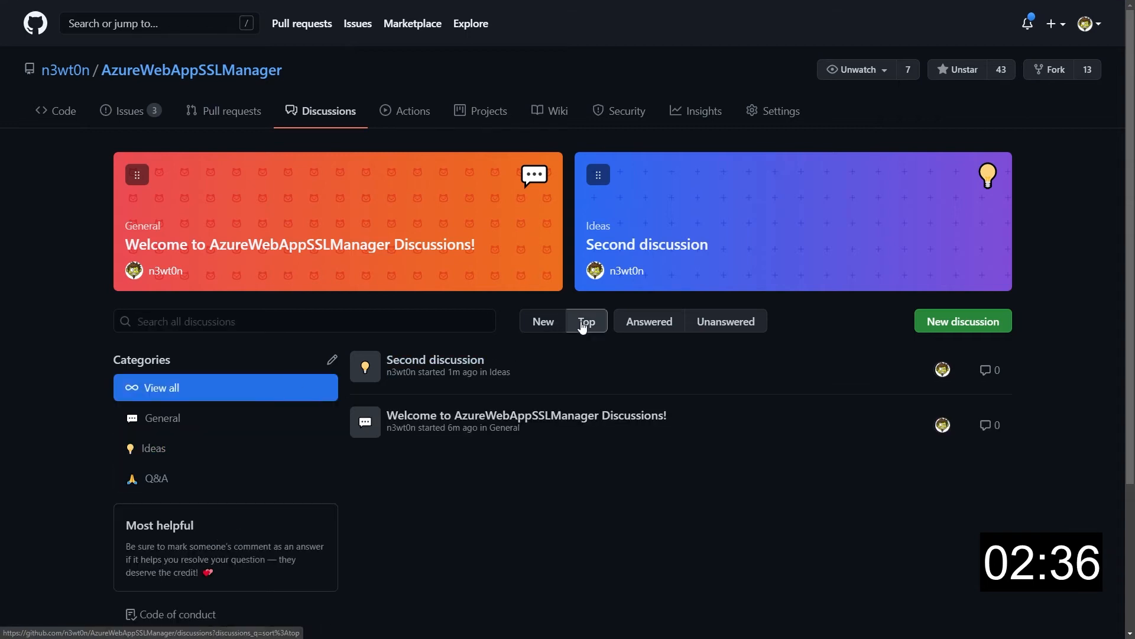
- Try Top sorting and the Answered filter, clear filters, then open Second discussion #27
left_click(648, 320)
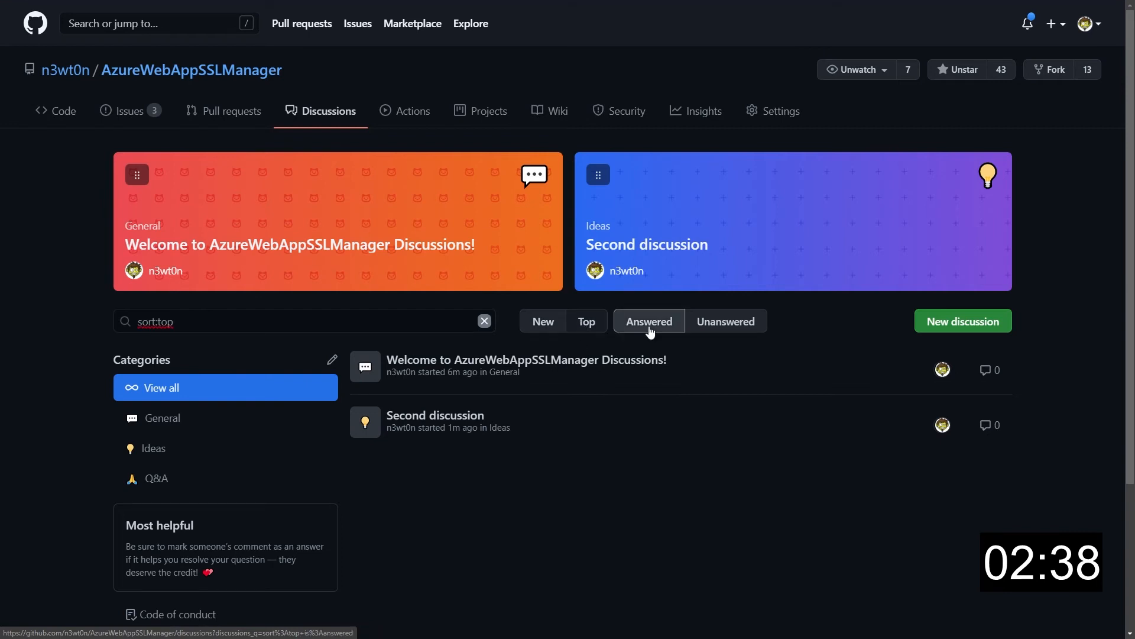
left_click(725, 320)
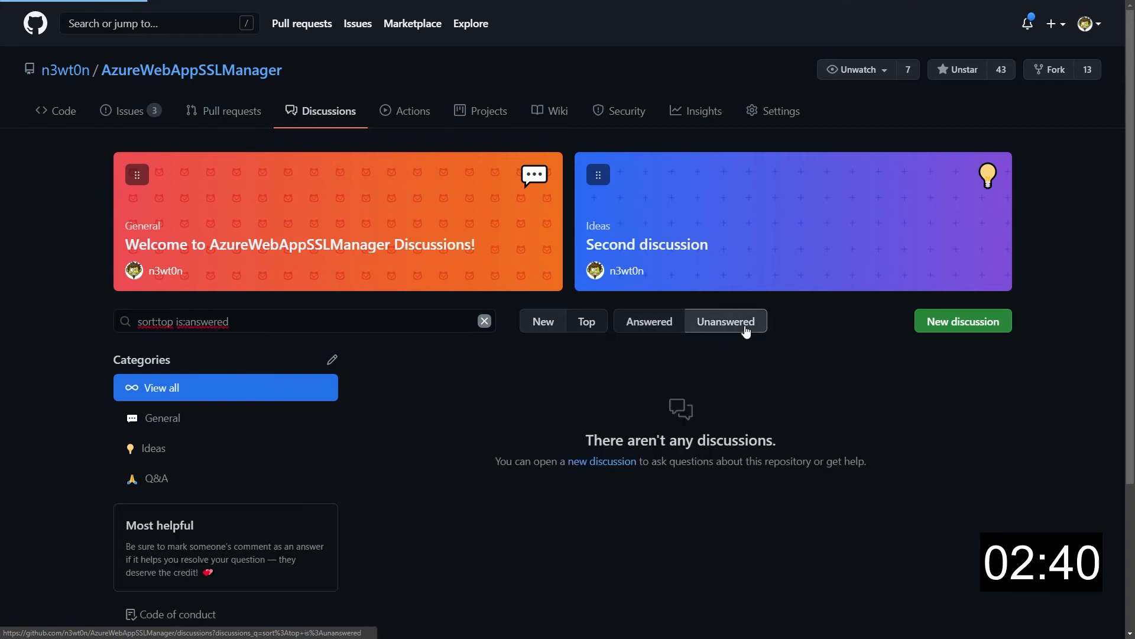
left_click(484, 320)
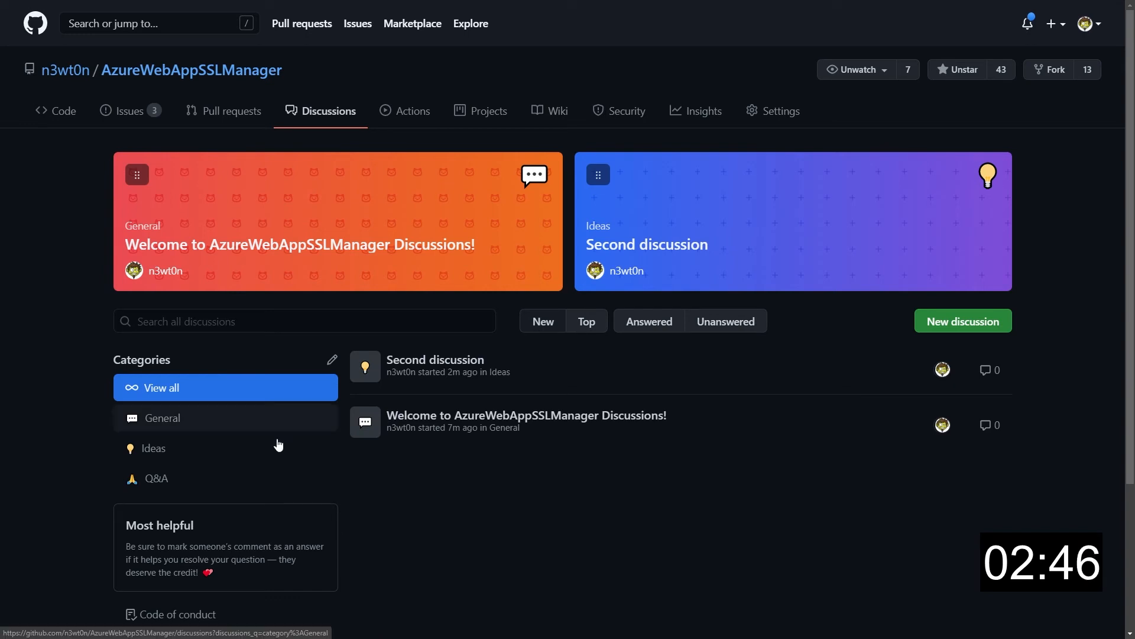
left_click(435, 359)
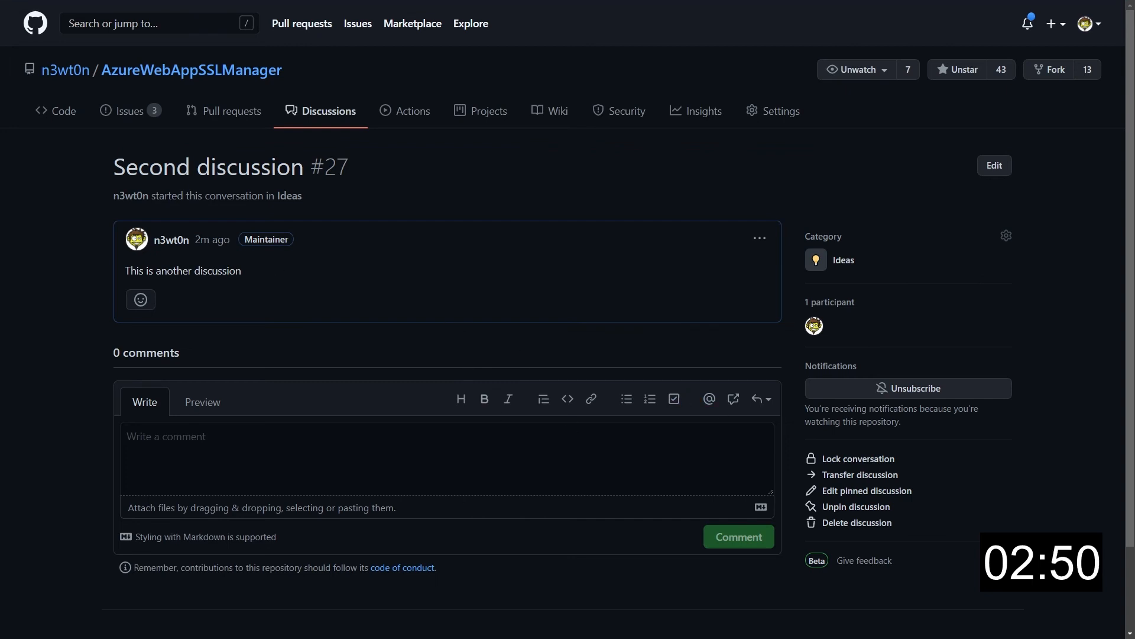
- Post the Q&A question 'This is a question' and return to the list
left_click(329, 111)
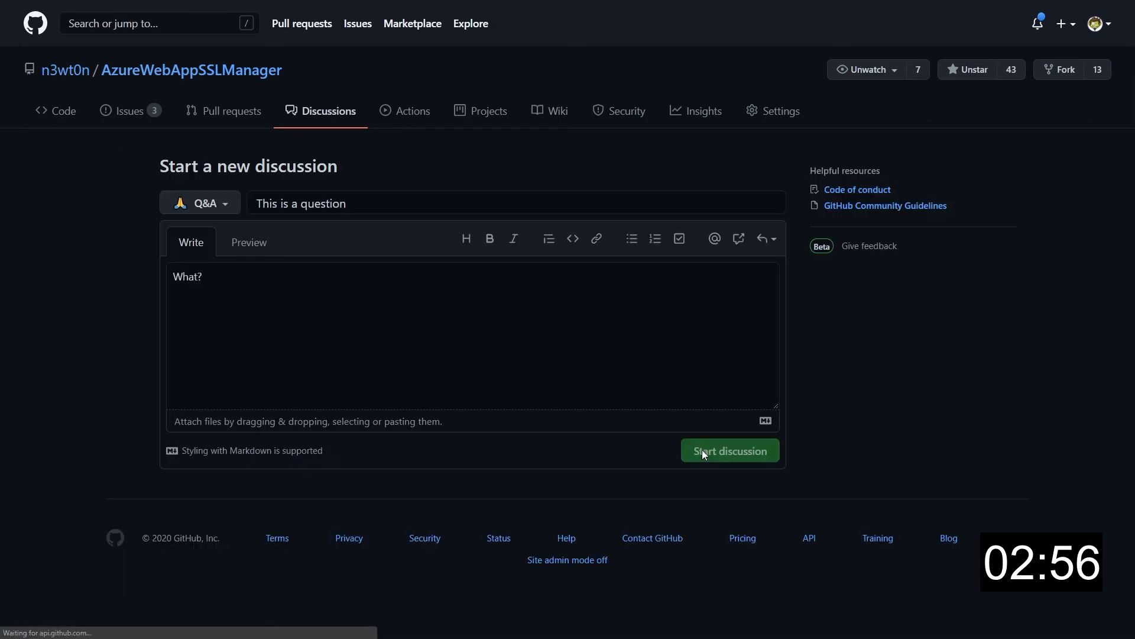
left_click(729, 451)
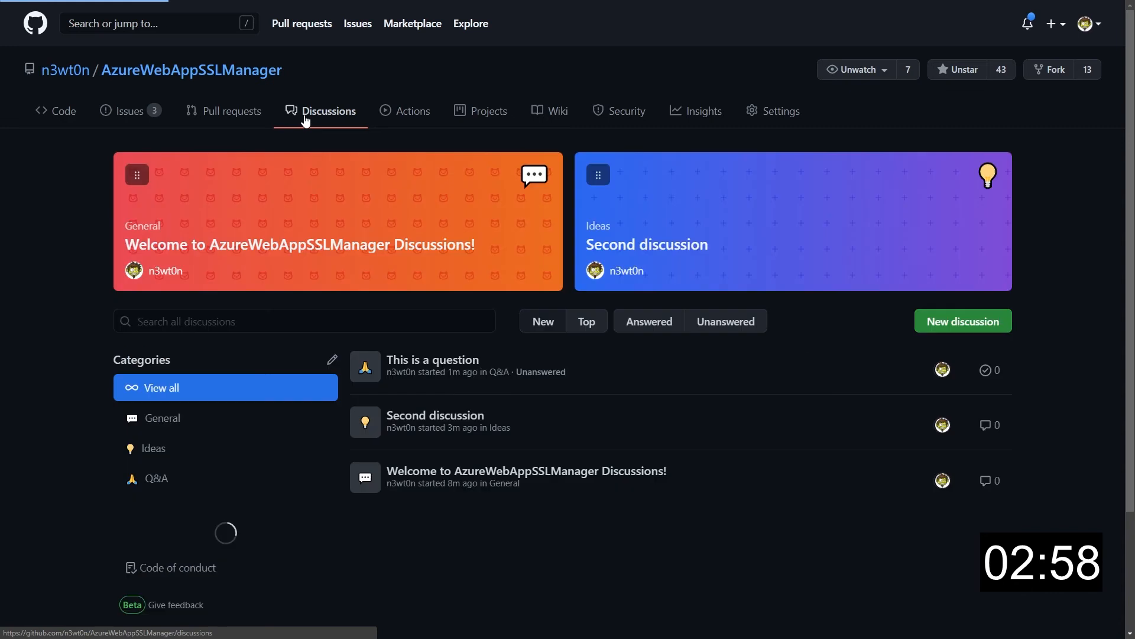
left_click(725, 321)
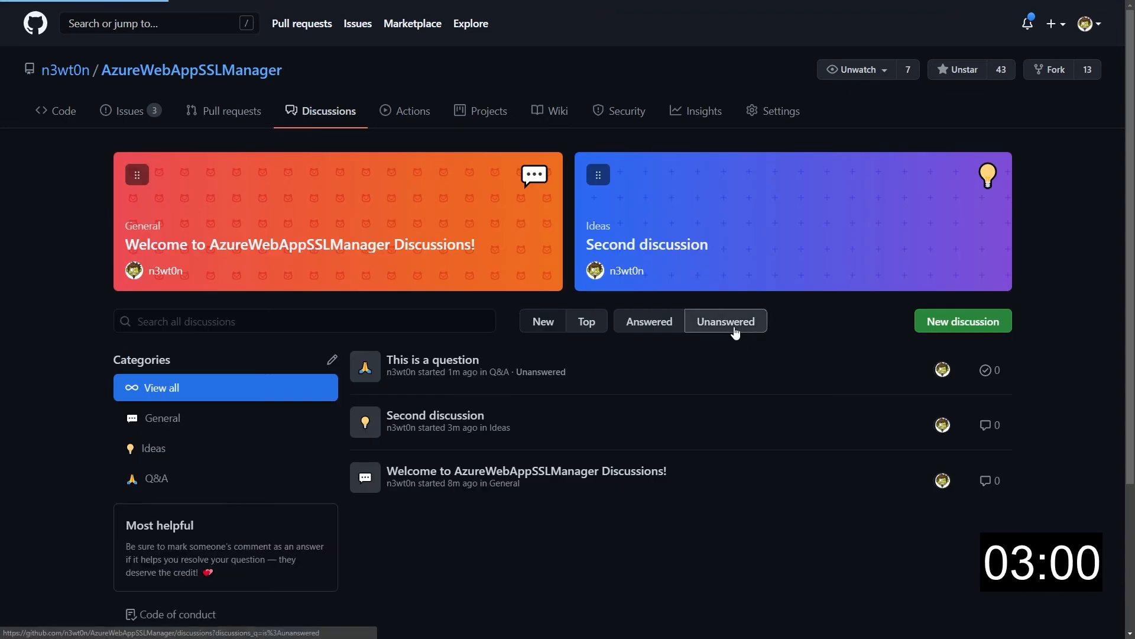
- Filter discussions by Unanswered and General, then clear the filters
left_click(725, 320)
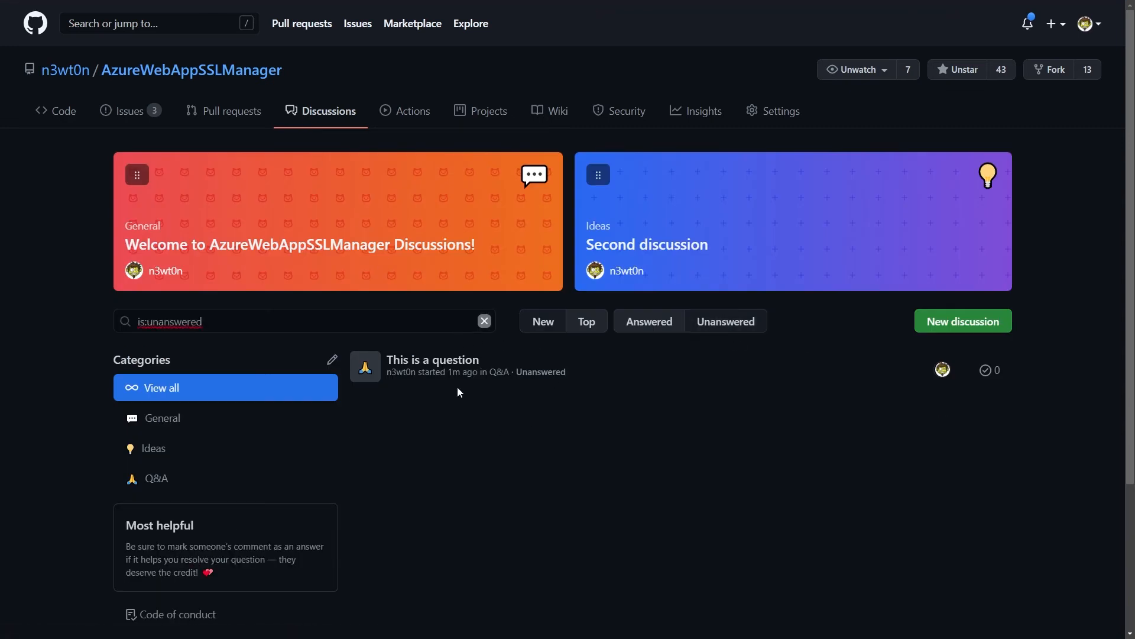
mouse_move(162, 418)
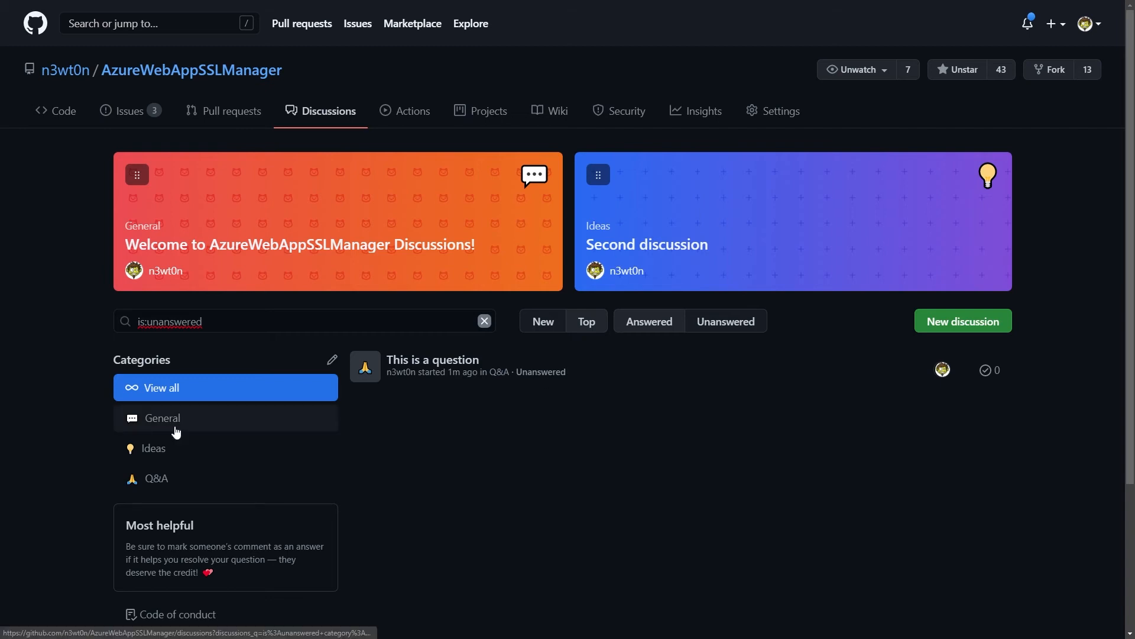
left_click(162, 418)
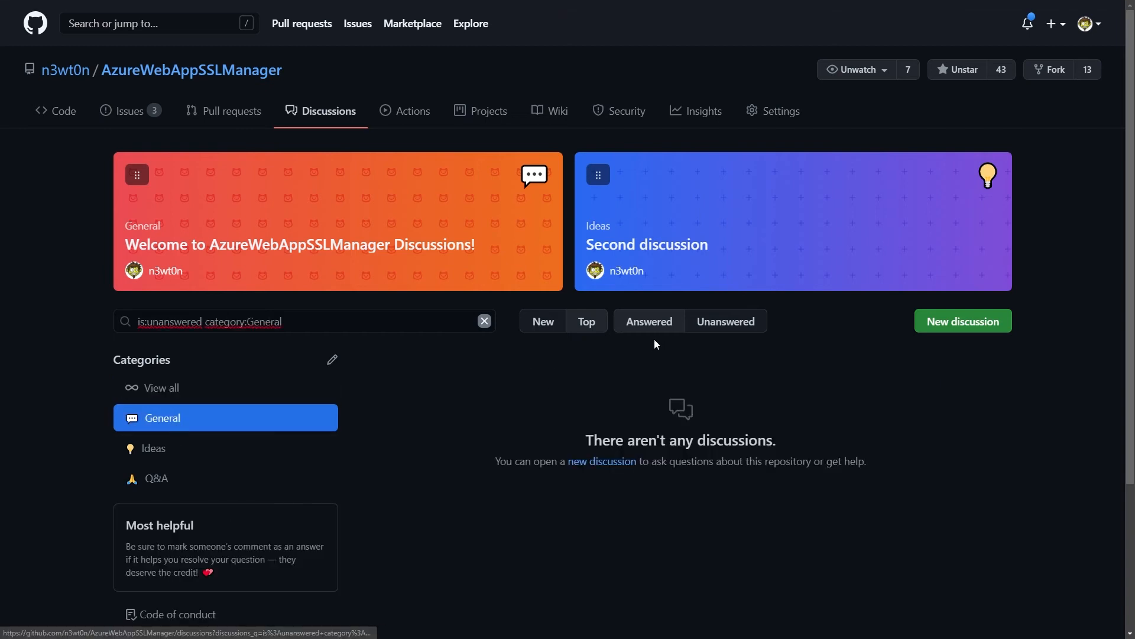
left_click(162, 388)
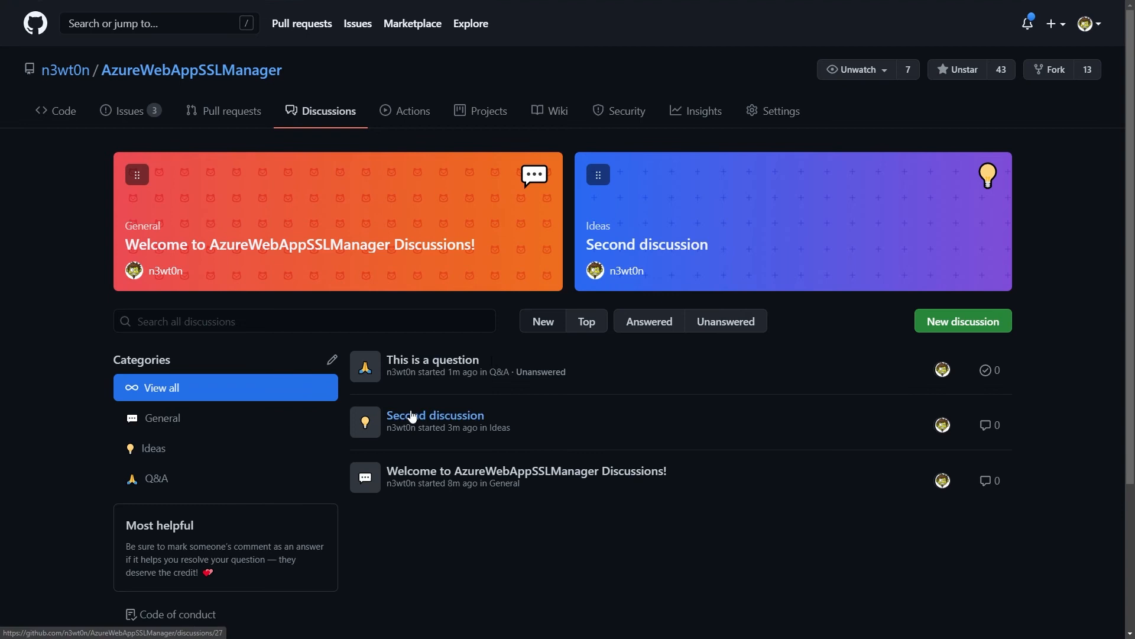
- View the Welcome discussion, then filter the Discussions list to the Q&A category
left_click(526, 471)
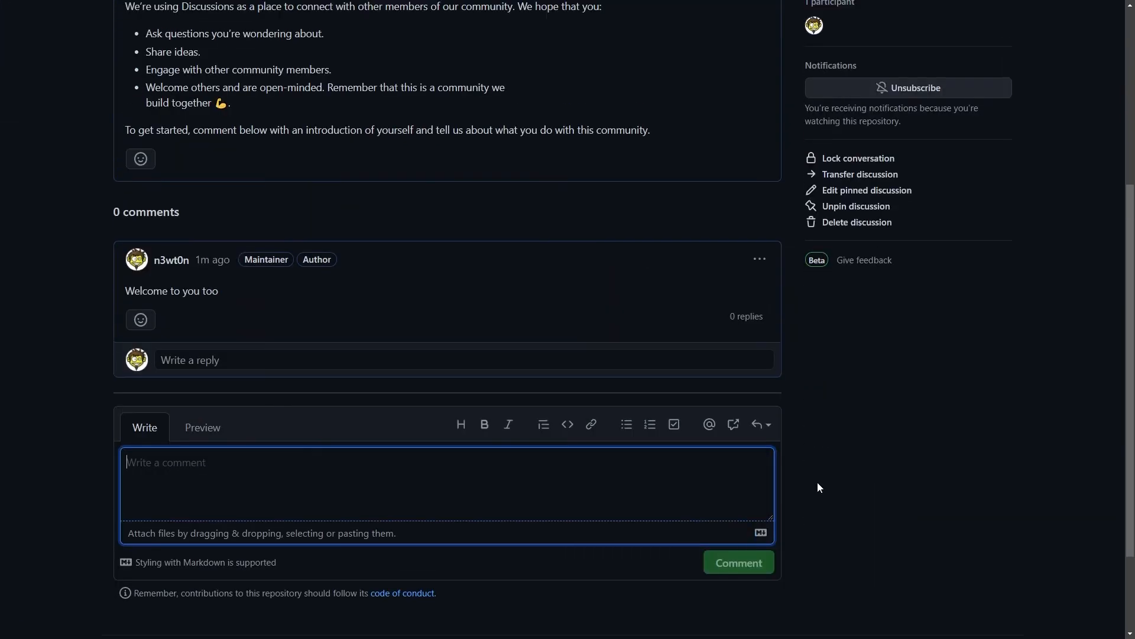
scroll("up", 3)
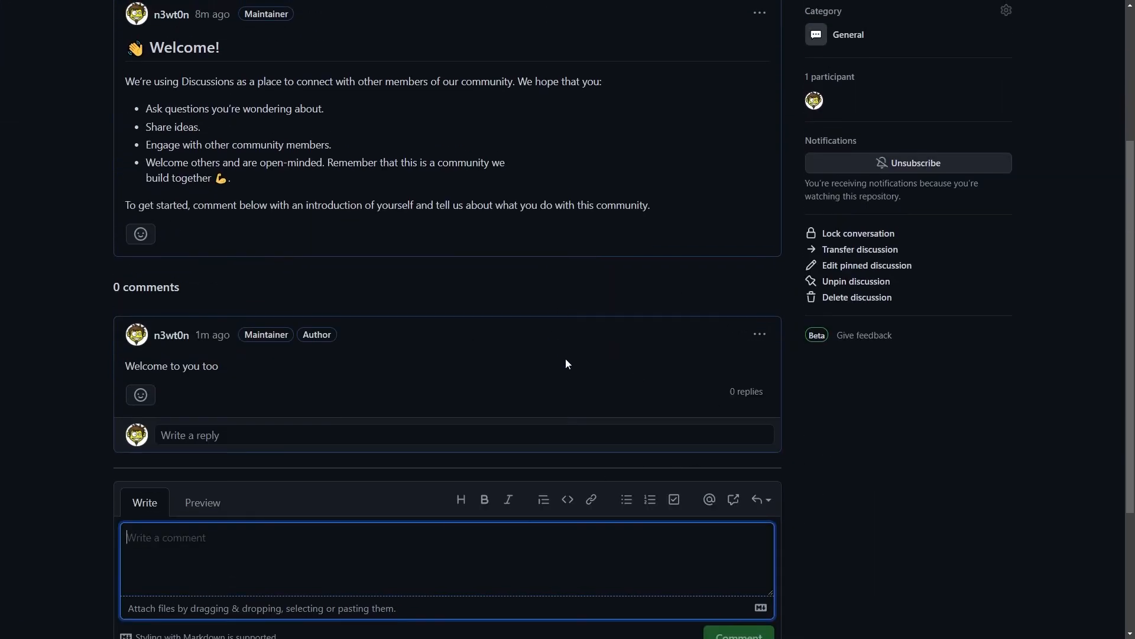
left_click(329, 111)
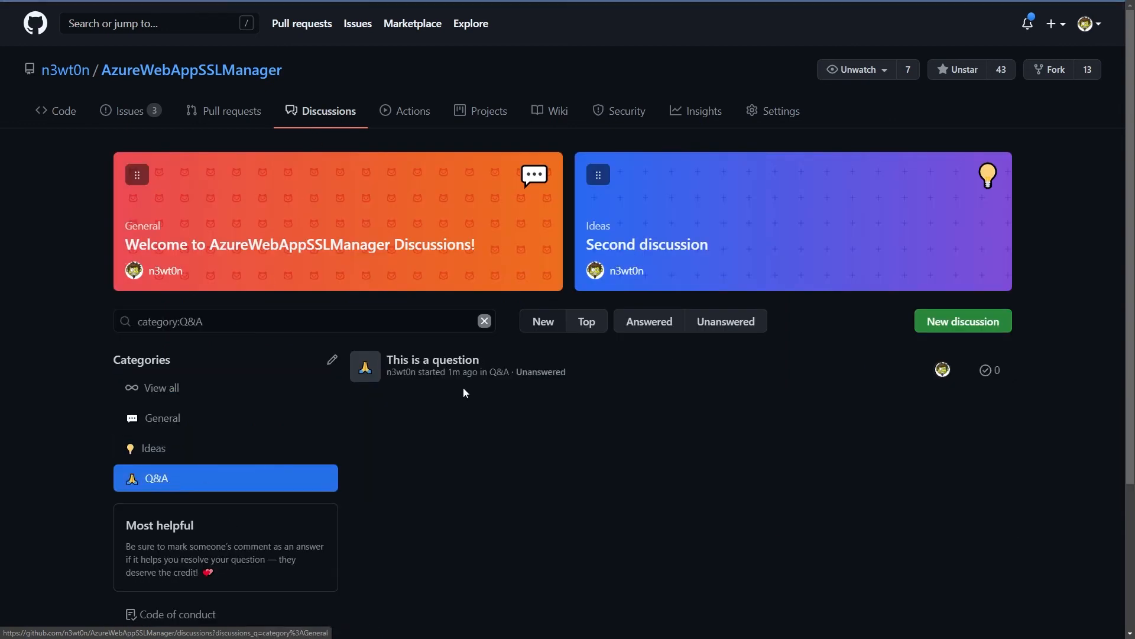
- Open 'This is a question' and accept the reply 'This is an answer'
left_click(432, 359)
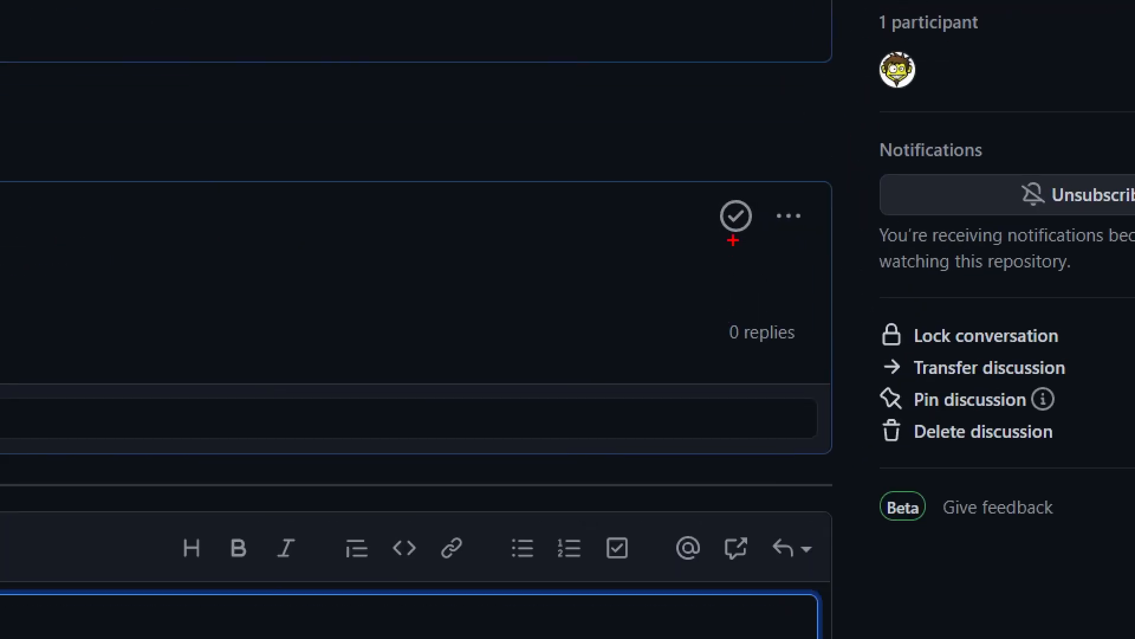
scroll("up", 3)
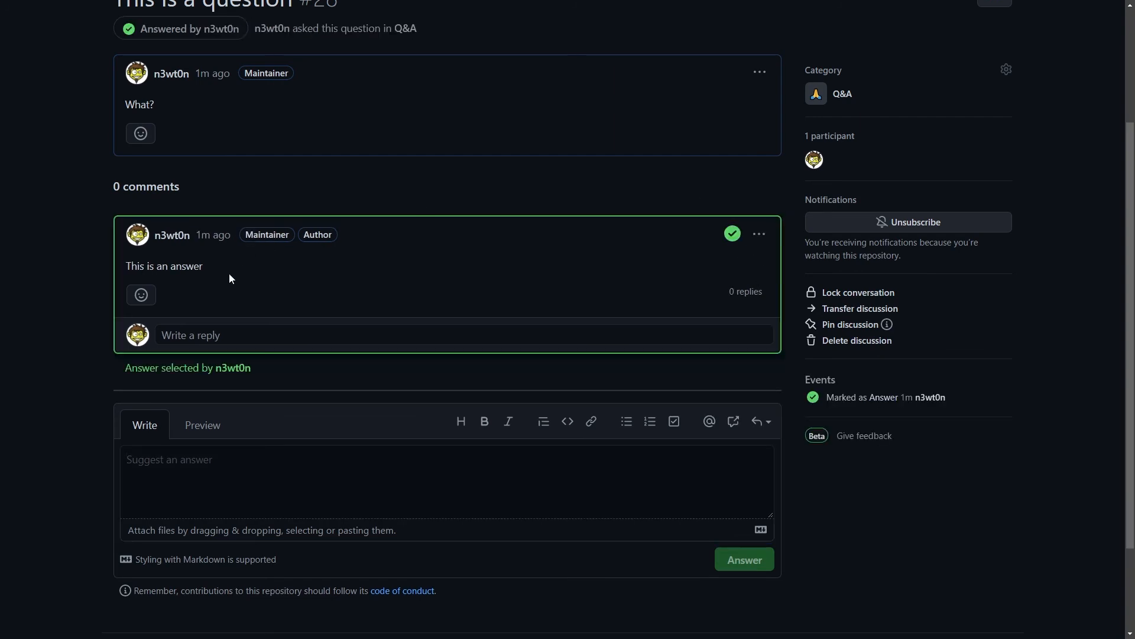
mouse_move(680, 383)
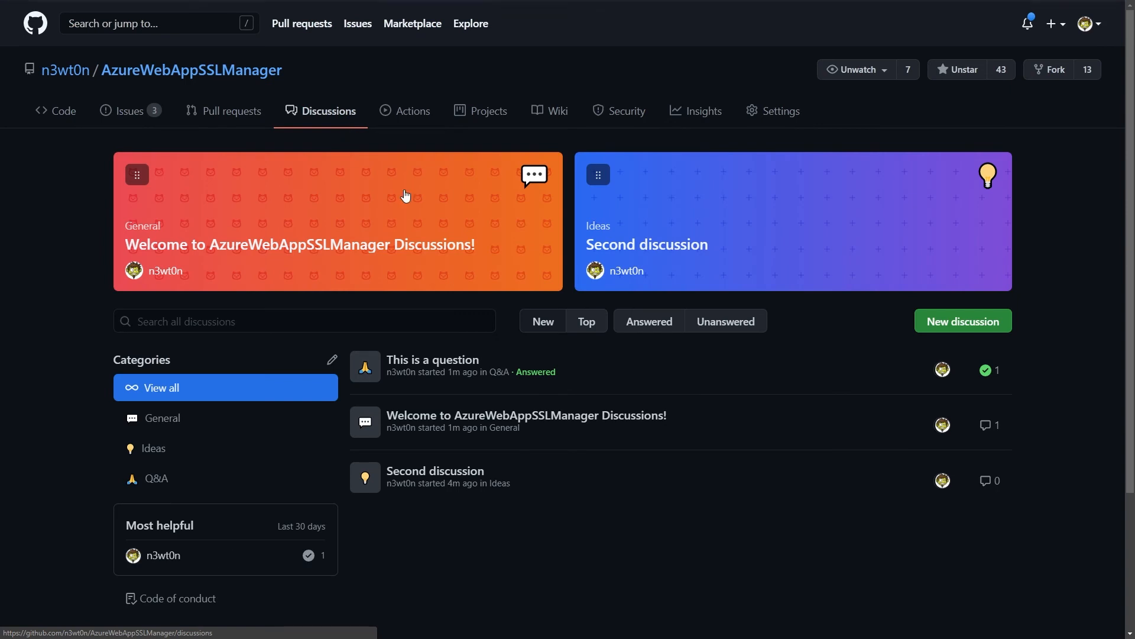
- Switch the list filter from Unanswered to Answered, leaving 'This is a question' listed
left_click(724, 321)
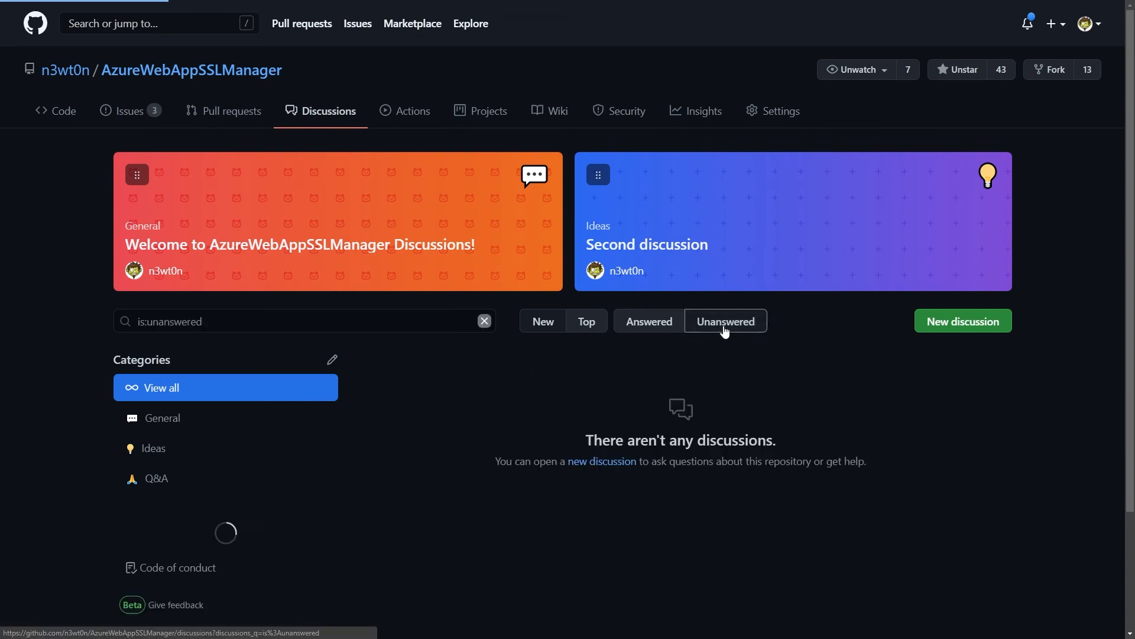
left_click(648, 320)
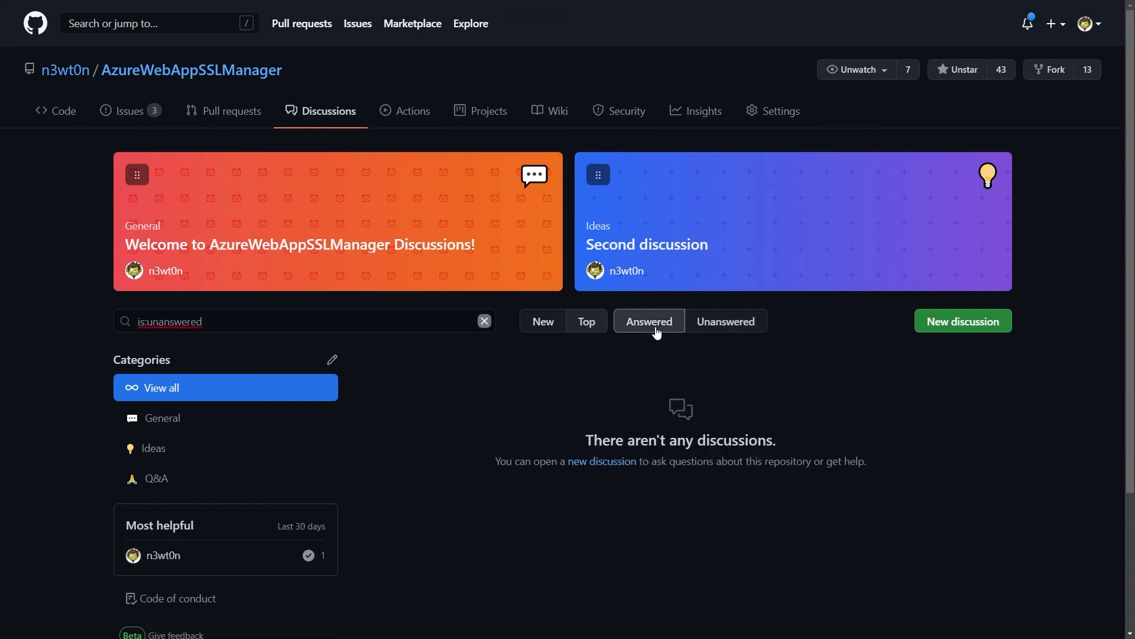
left_click(648, 320)
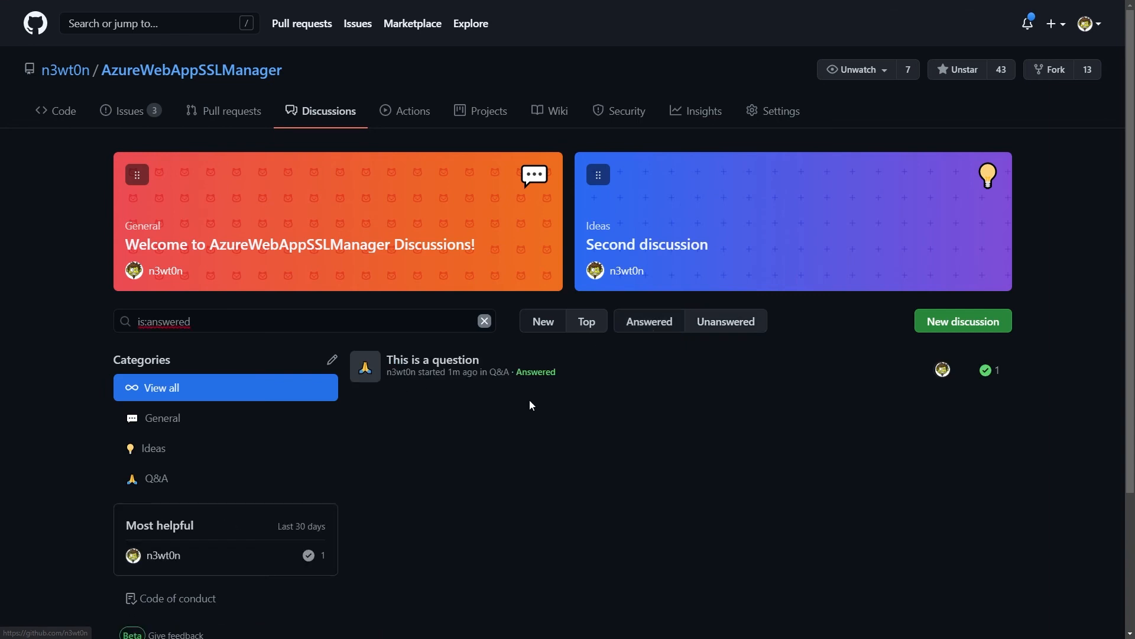
scroll("down", 3)
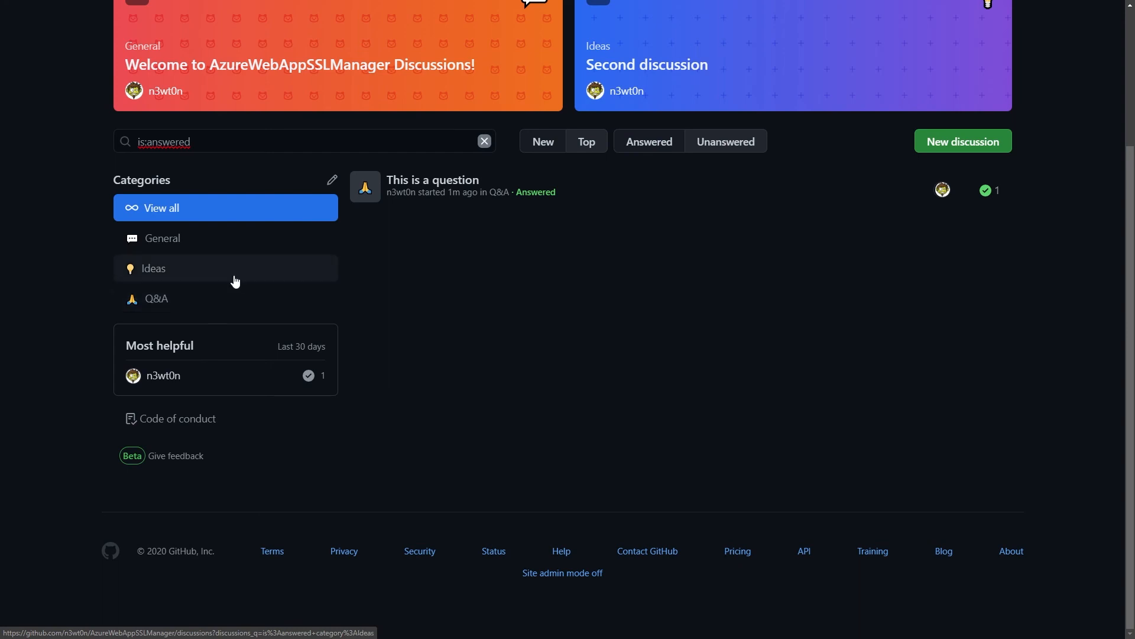
- Open category management and the Edit category dialog for Ideas
left_click(331, 179)
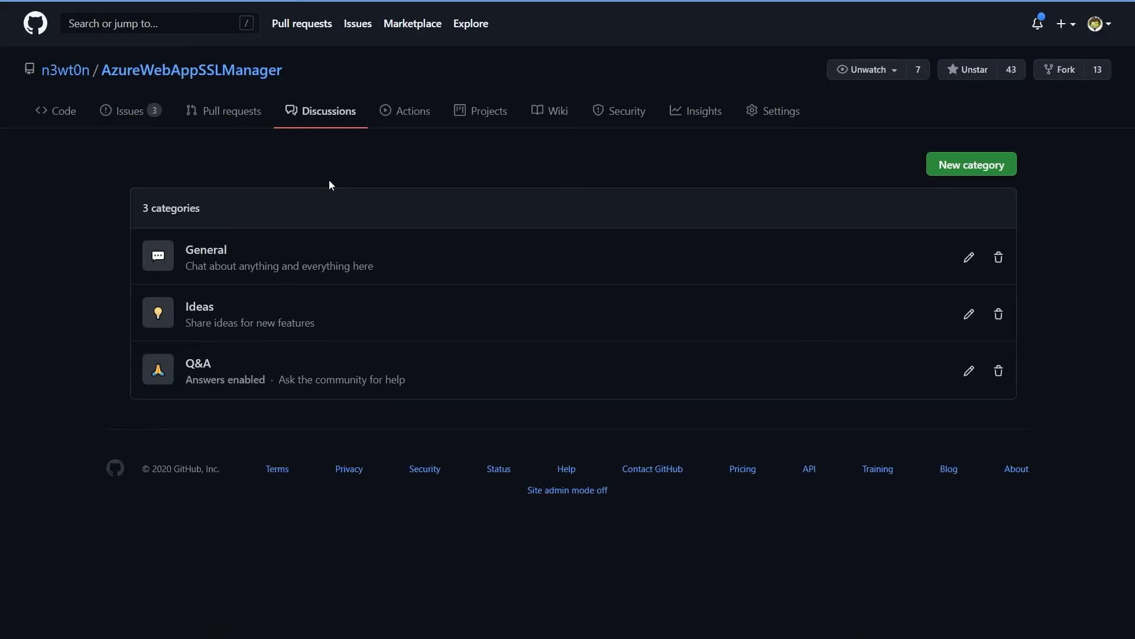
left_click(968, 313)
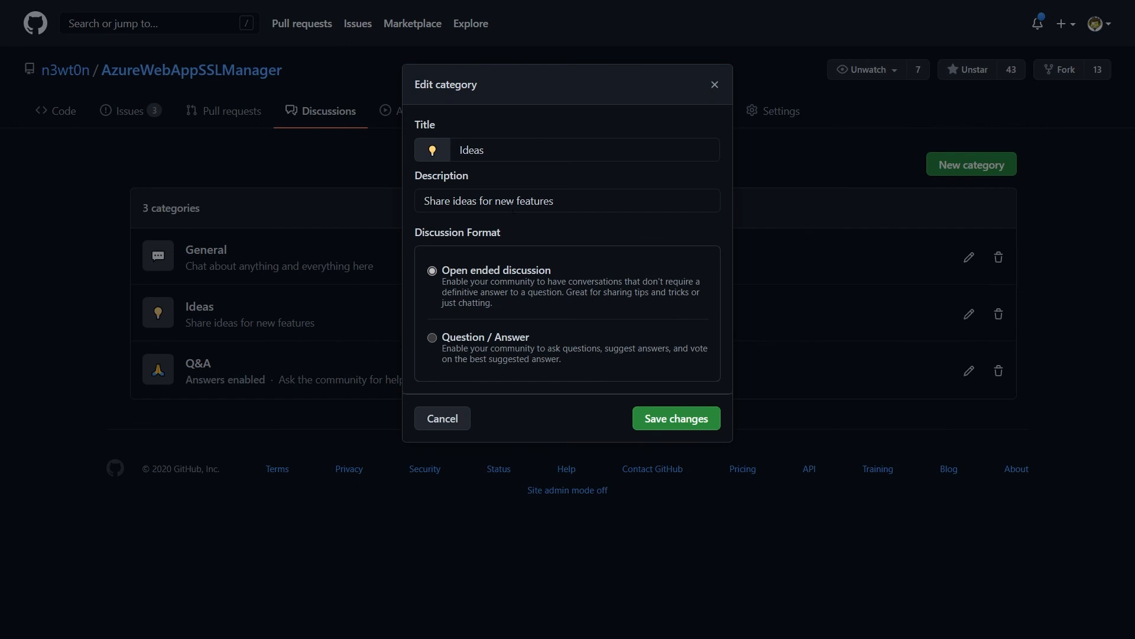